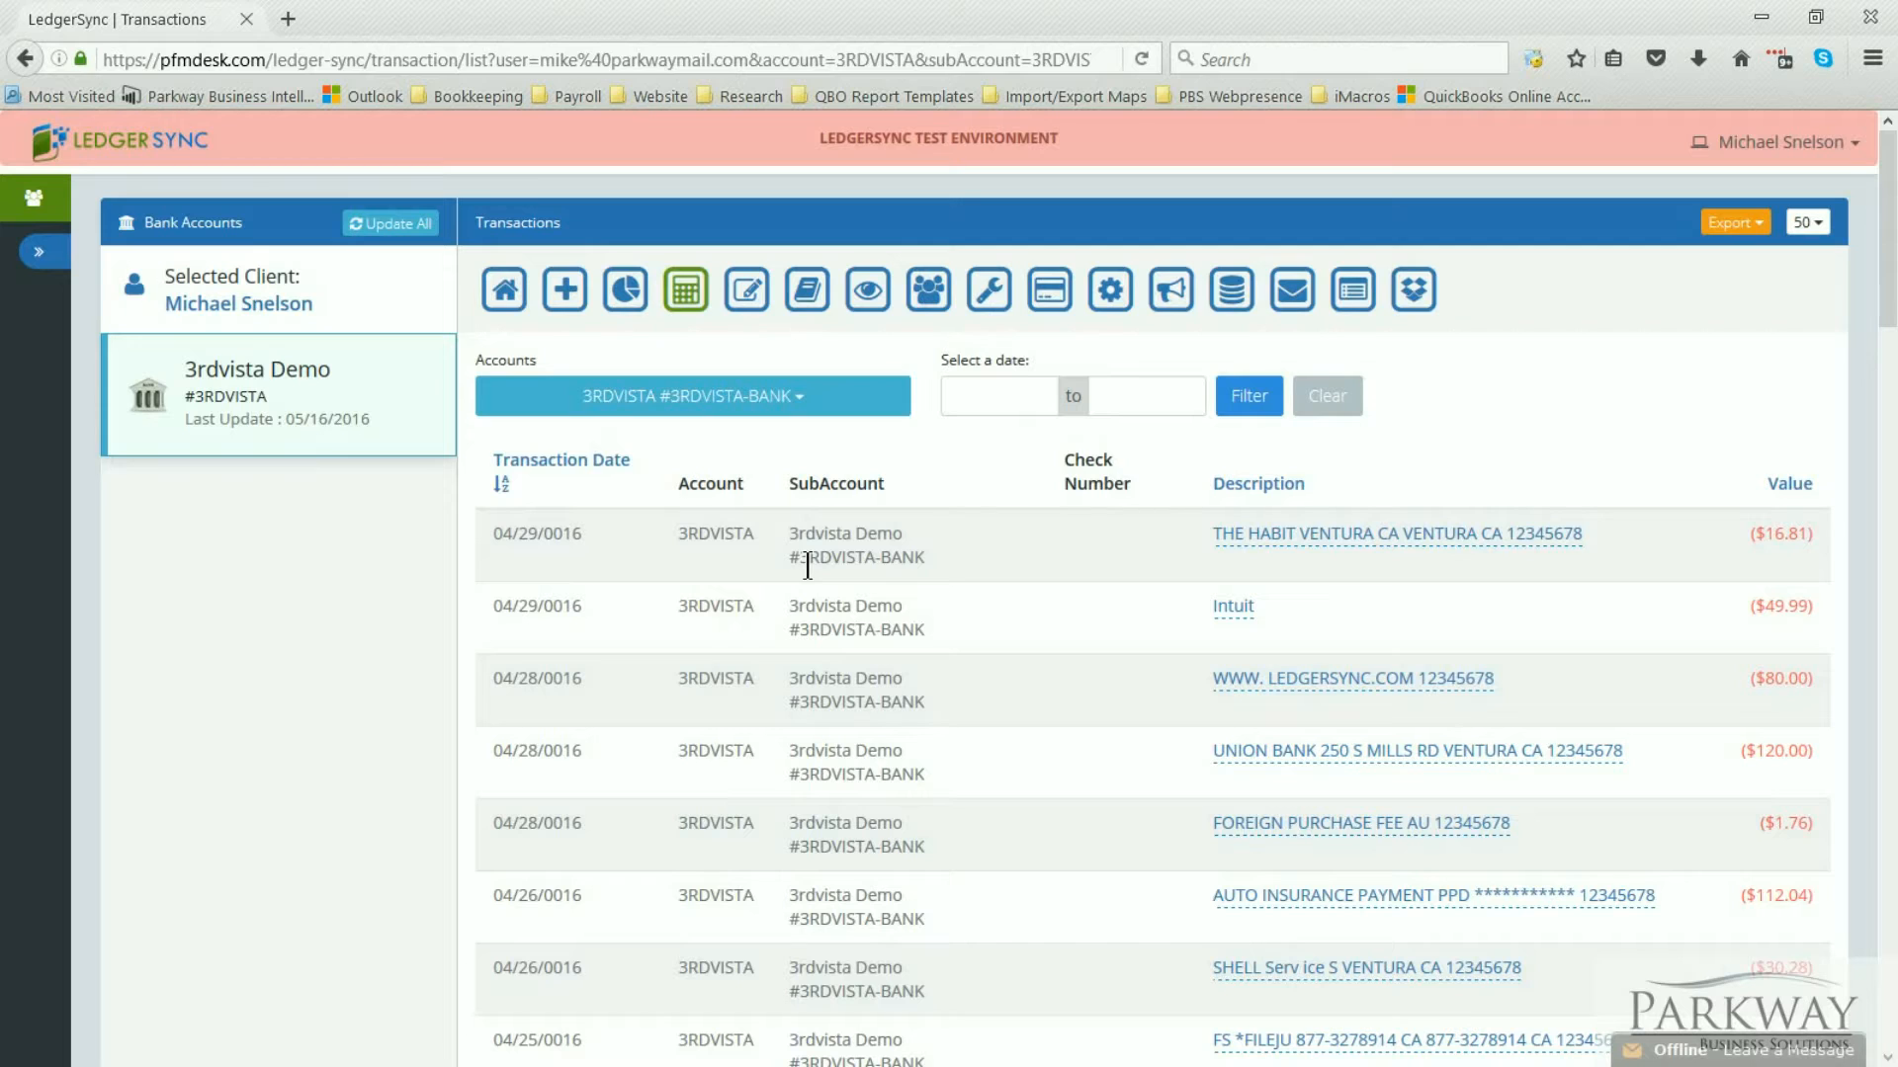
mouse_move(1269, 755)
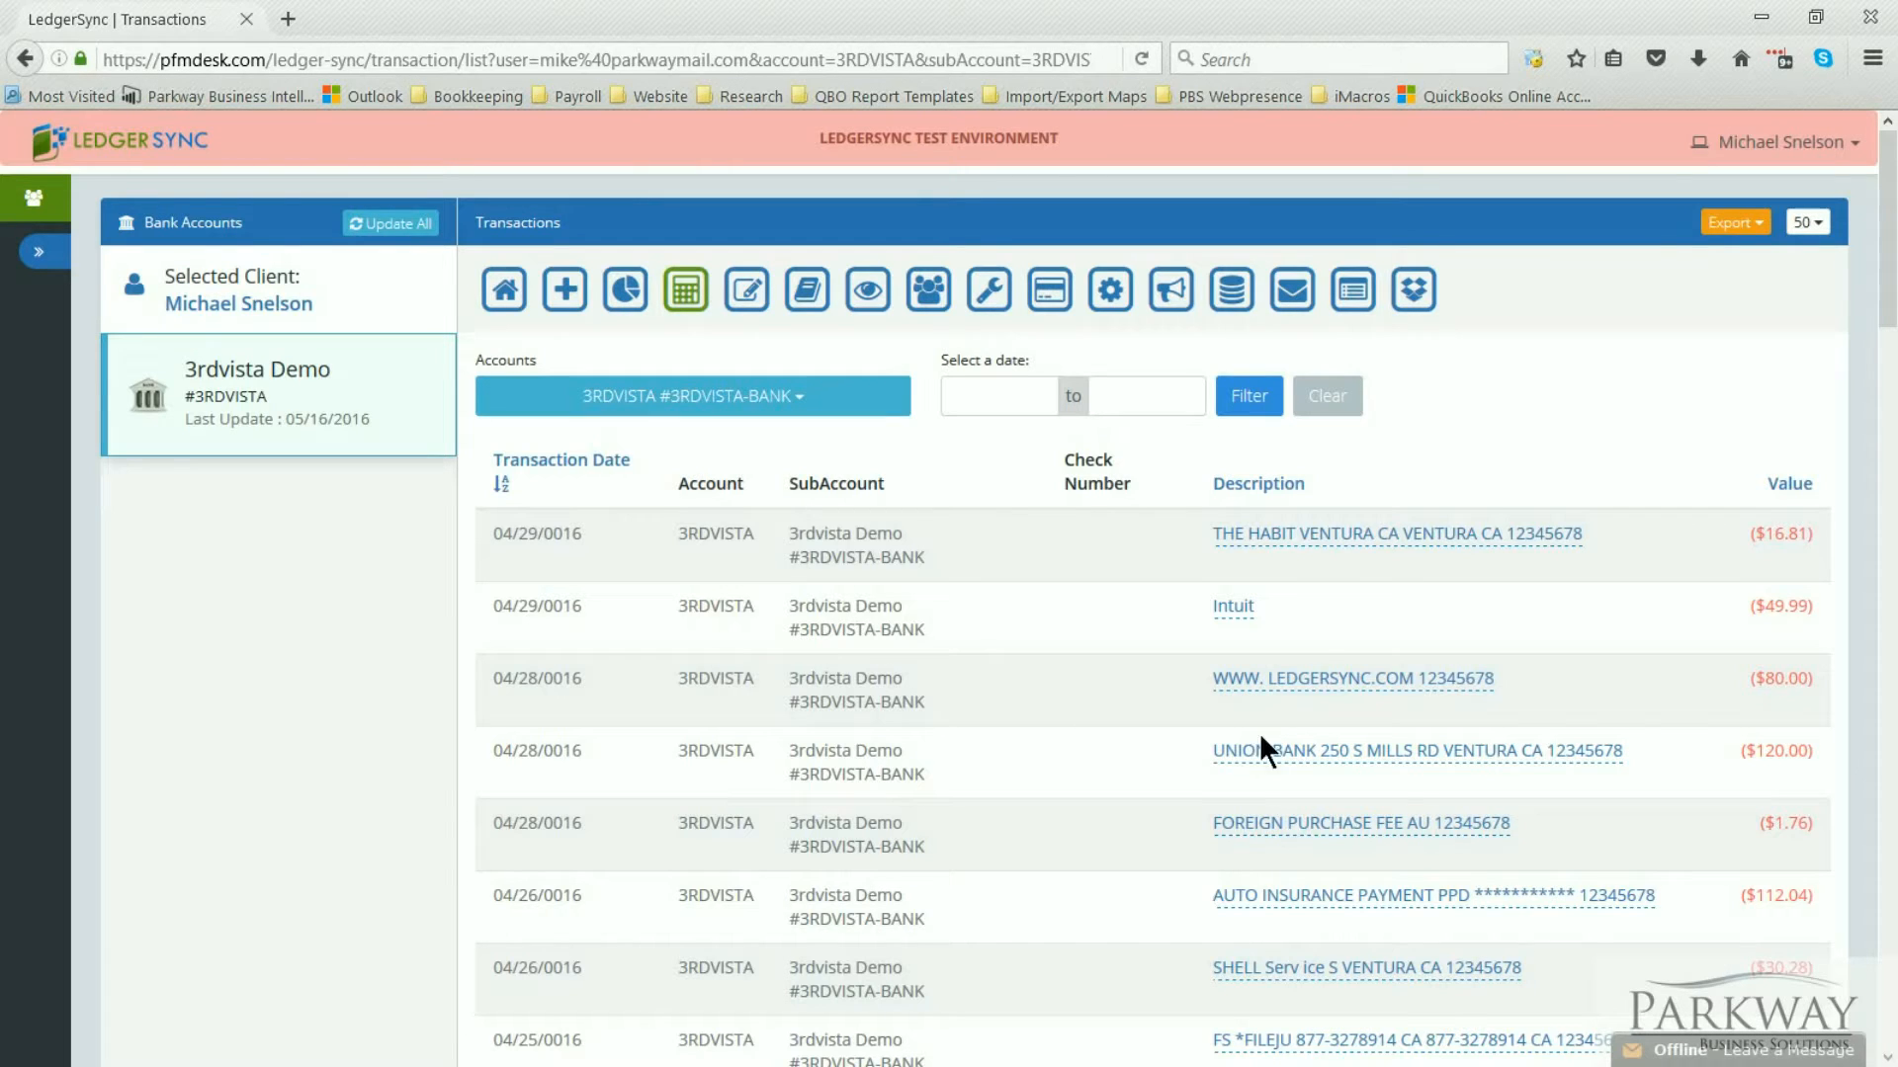
mouse_move(1227, 762)
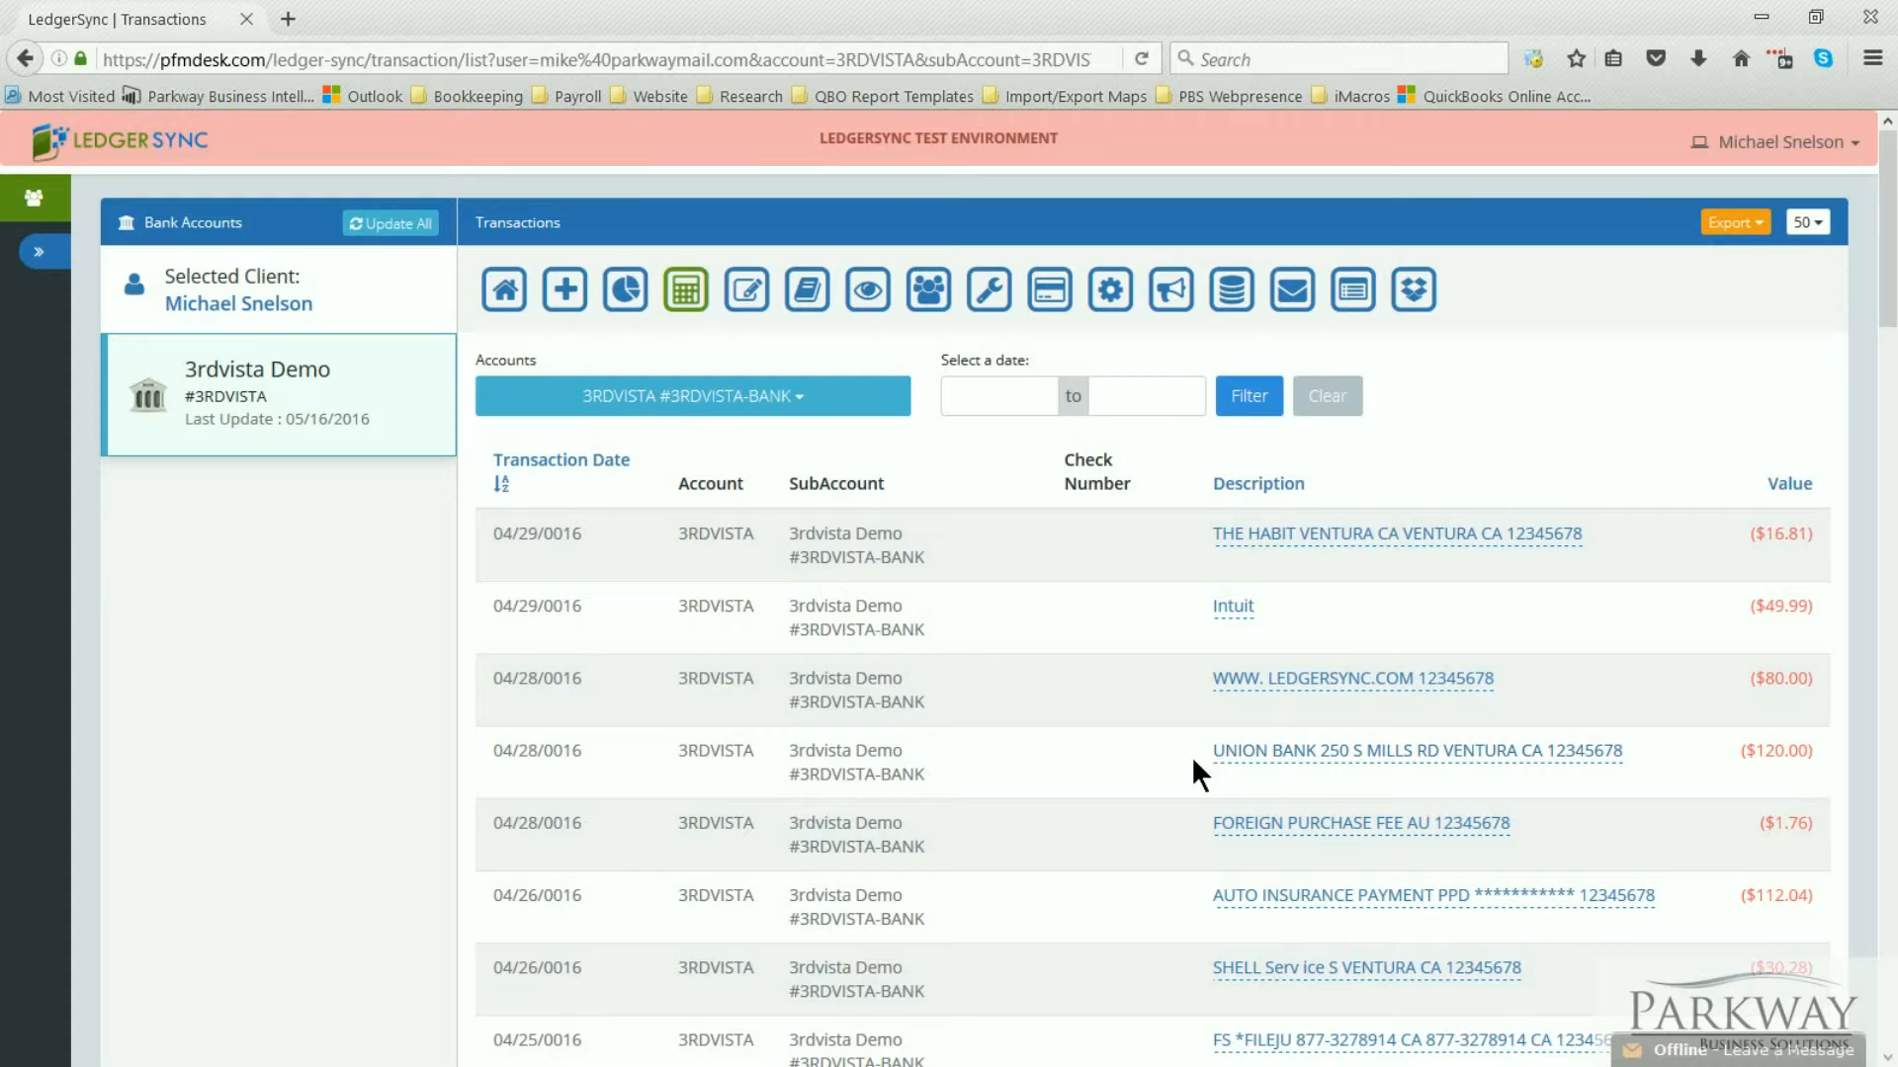
mouse_move(1763, 259)
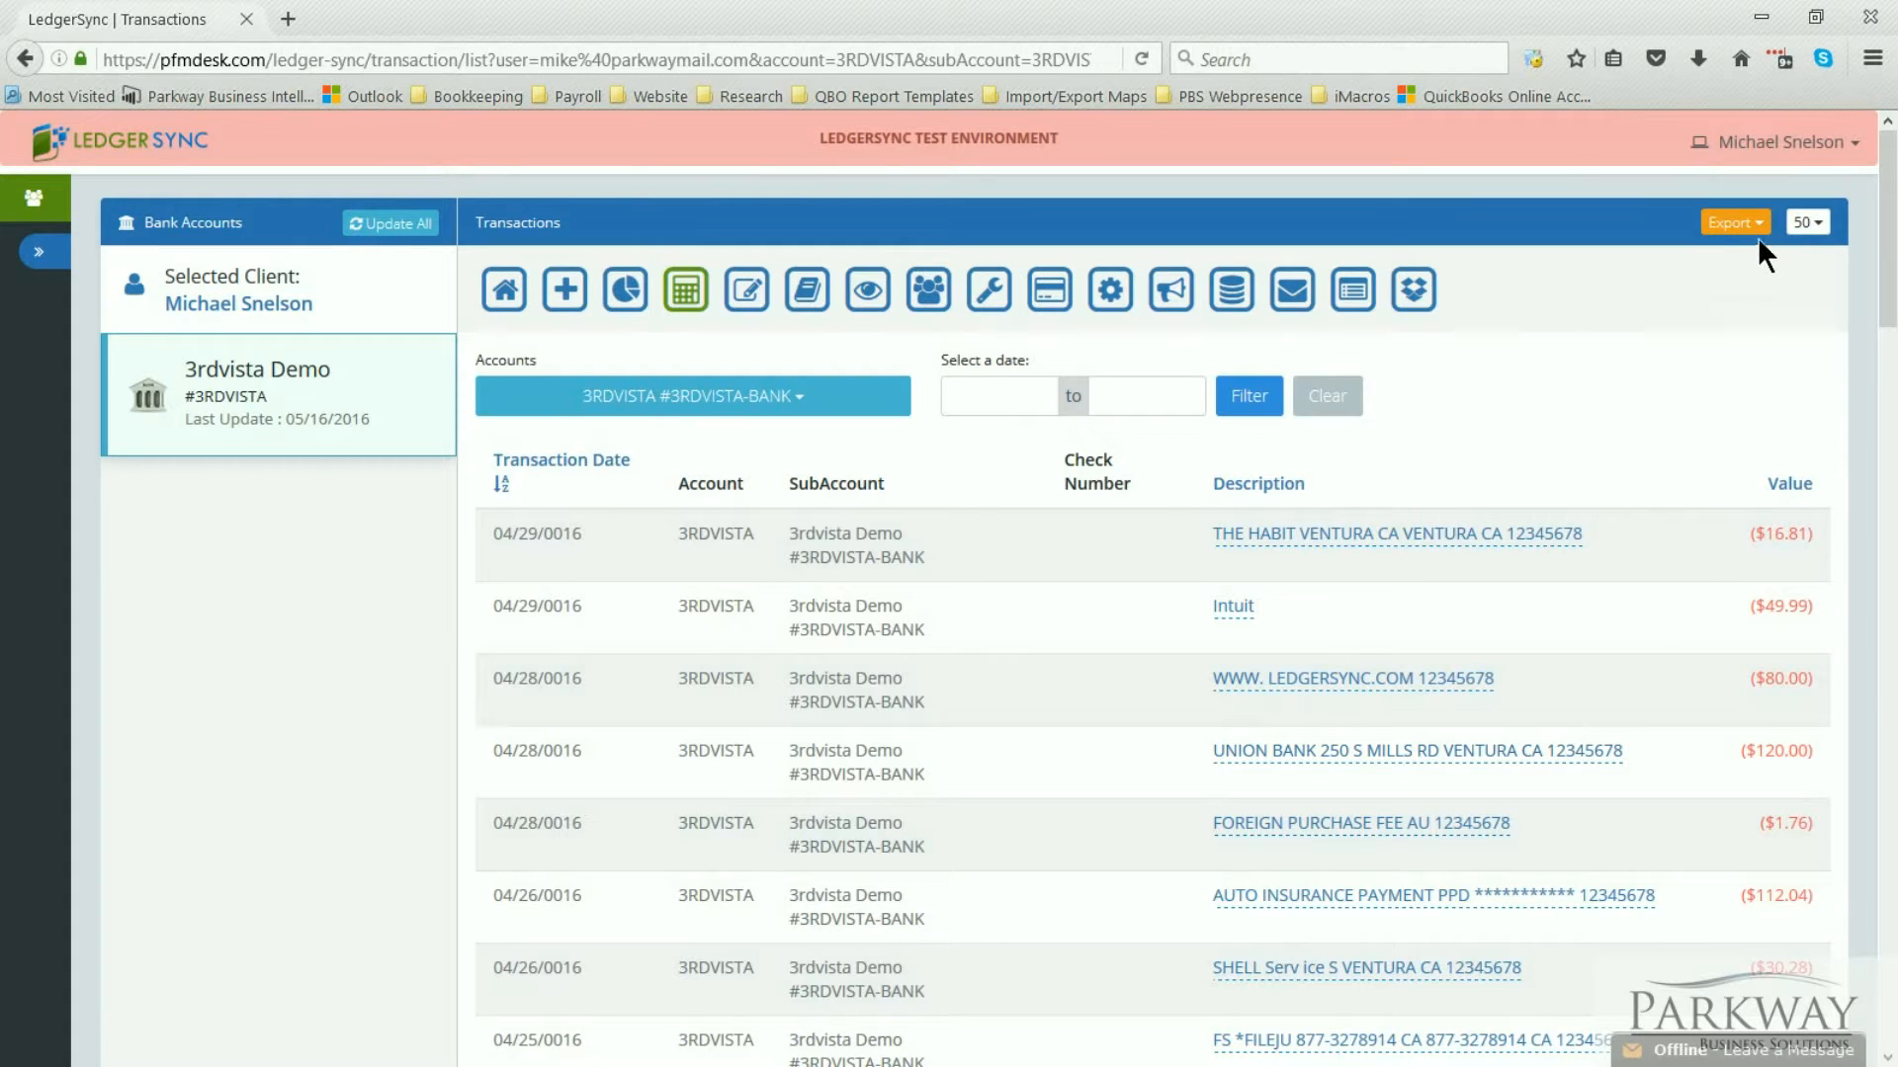
Step: Export the 3rdvista Demo transactions from LedgerSync to QuickBooks format
left_click(1732, 221)
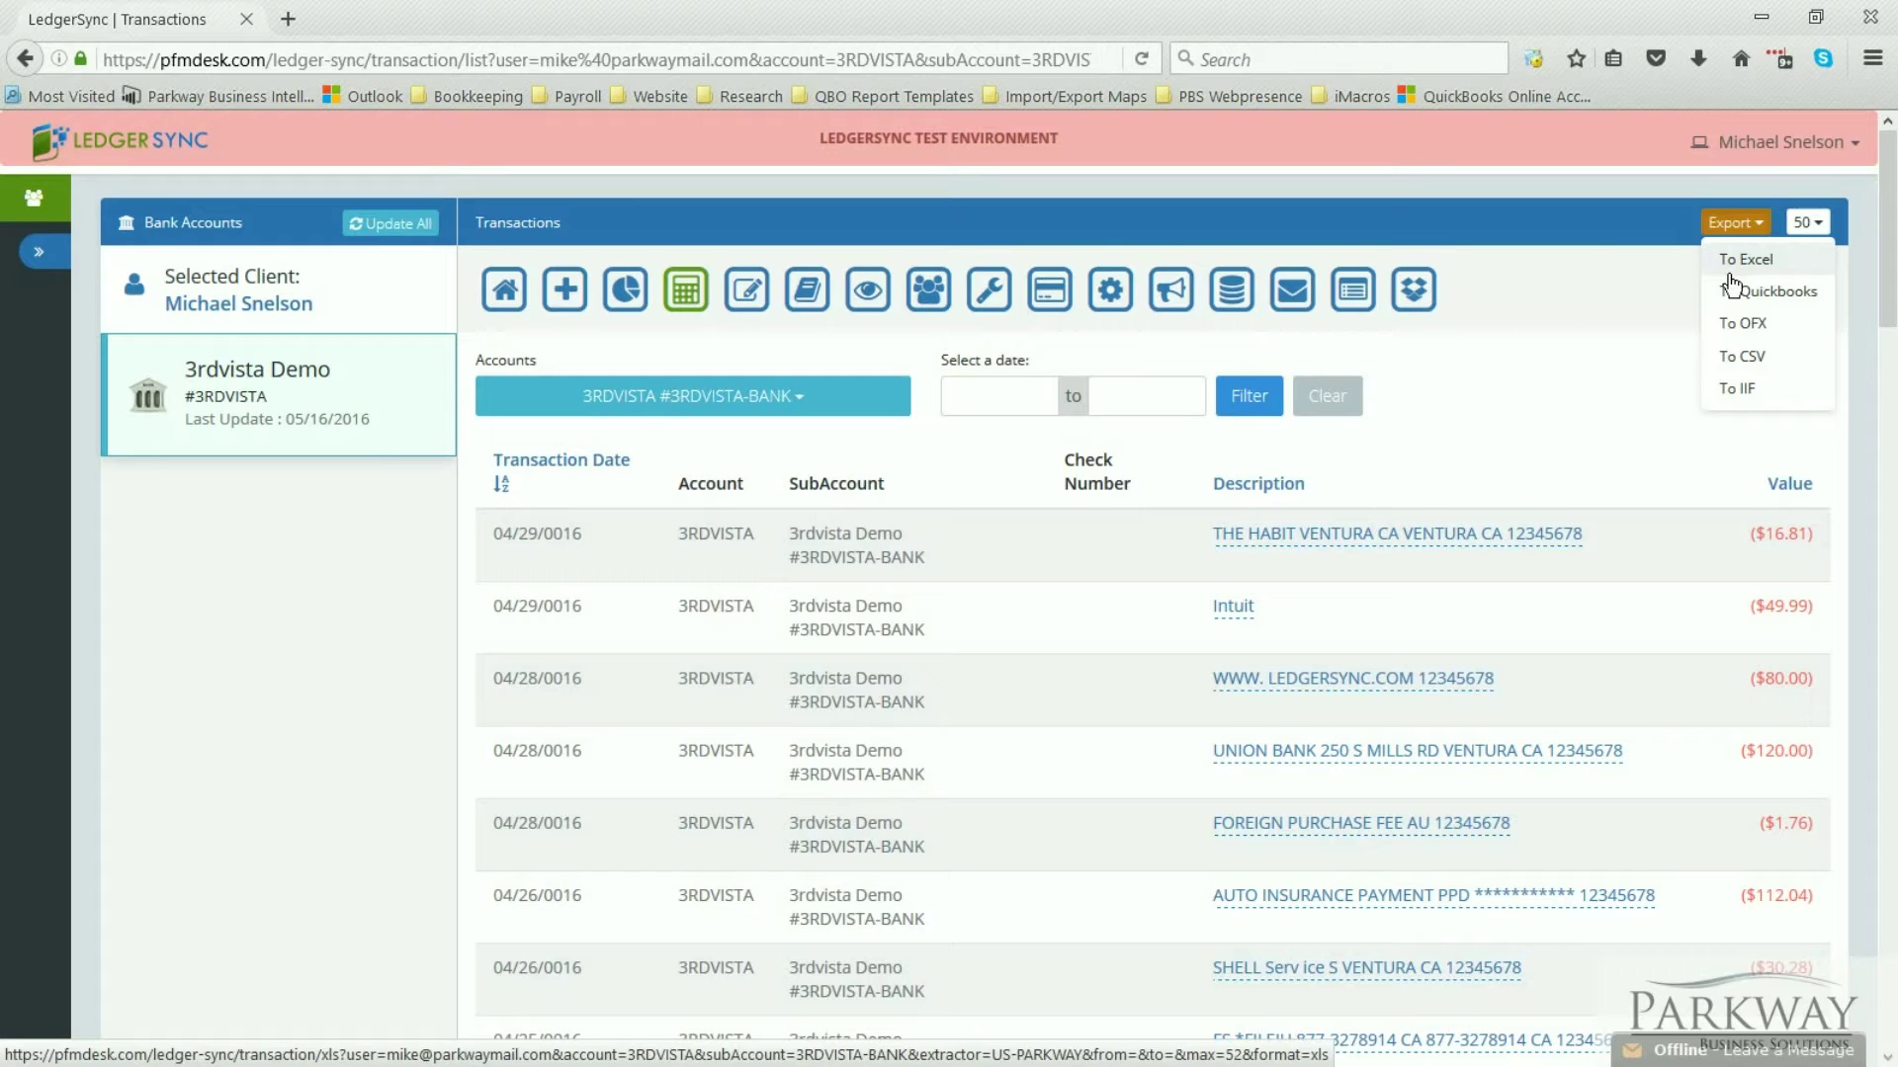
left_click(1746, 258)
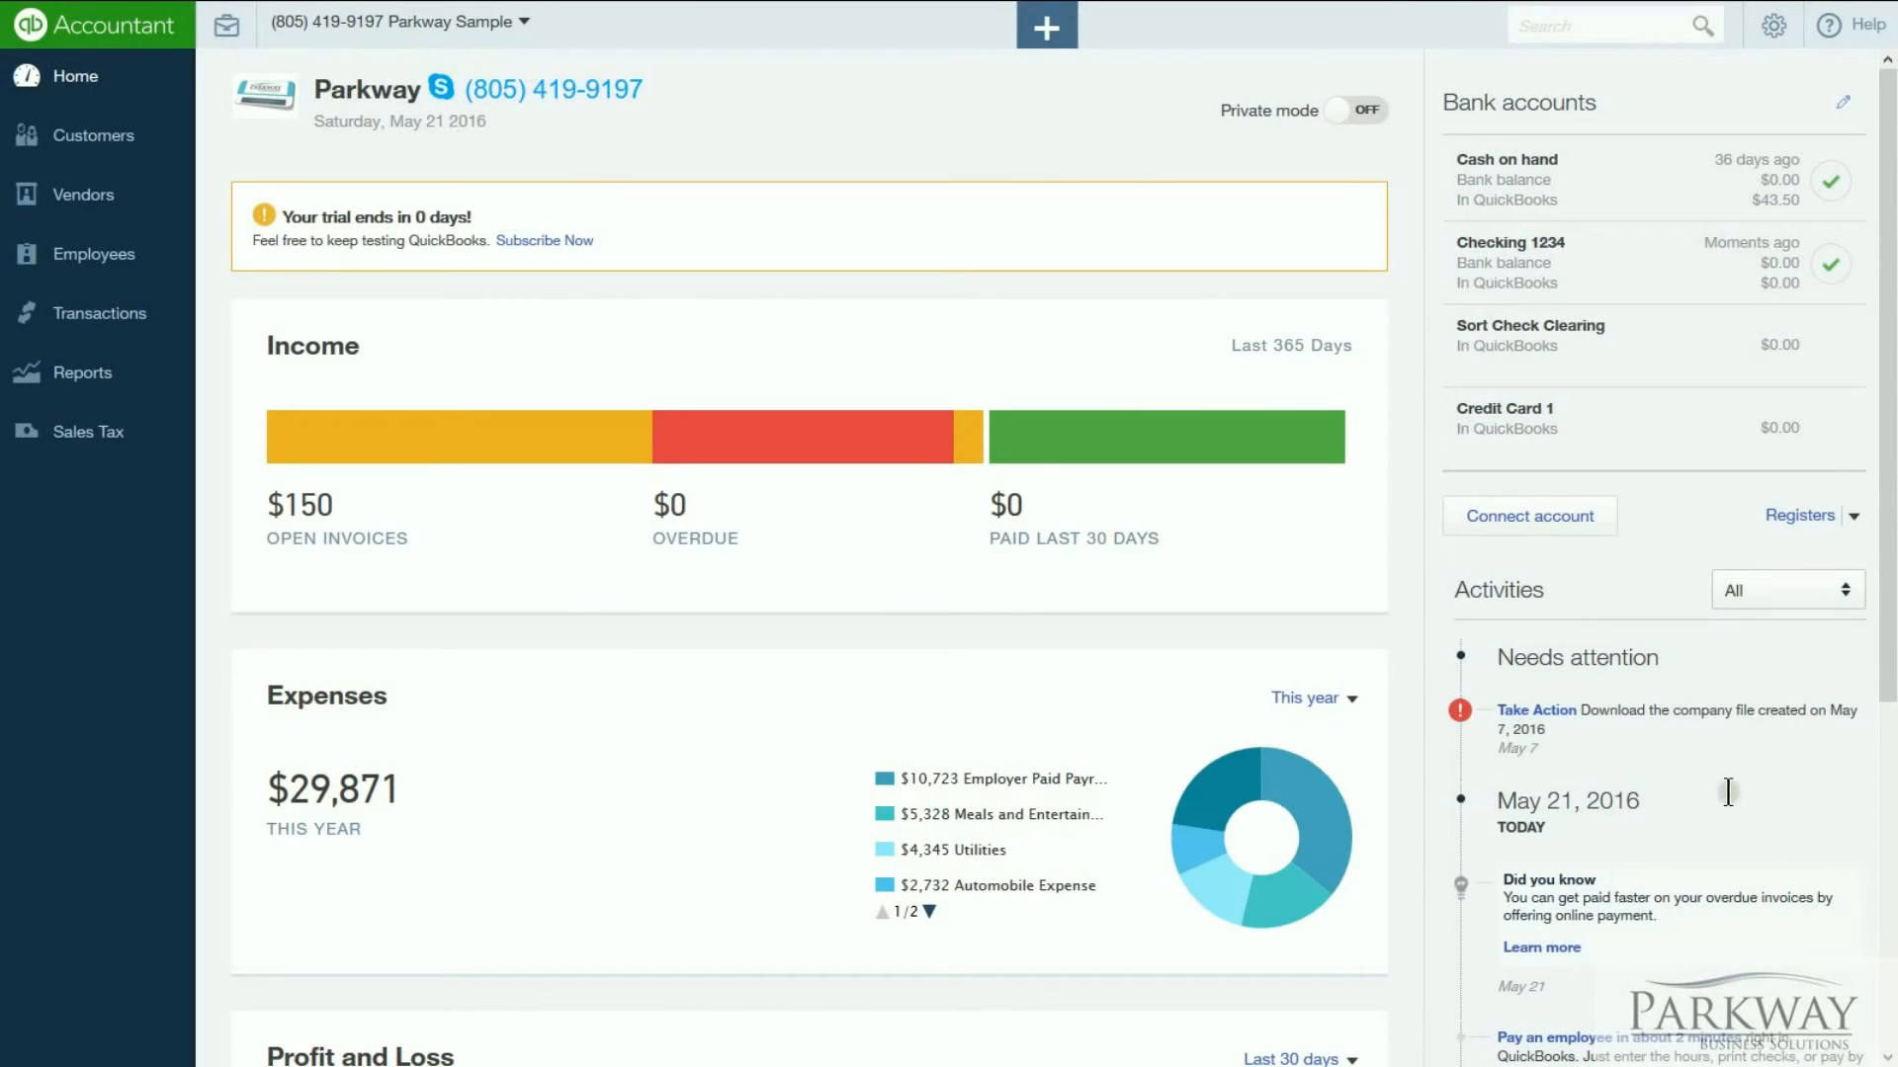
mouse_move(1005, 607)
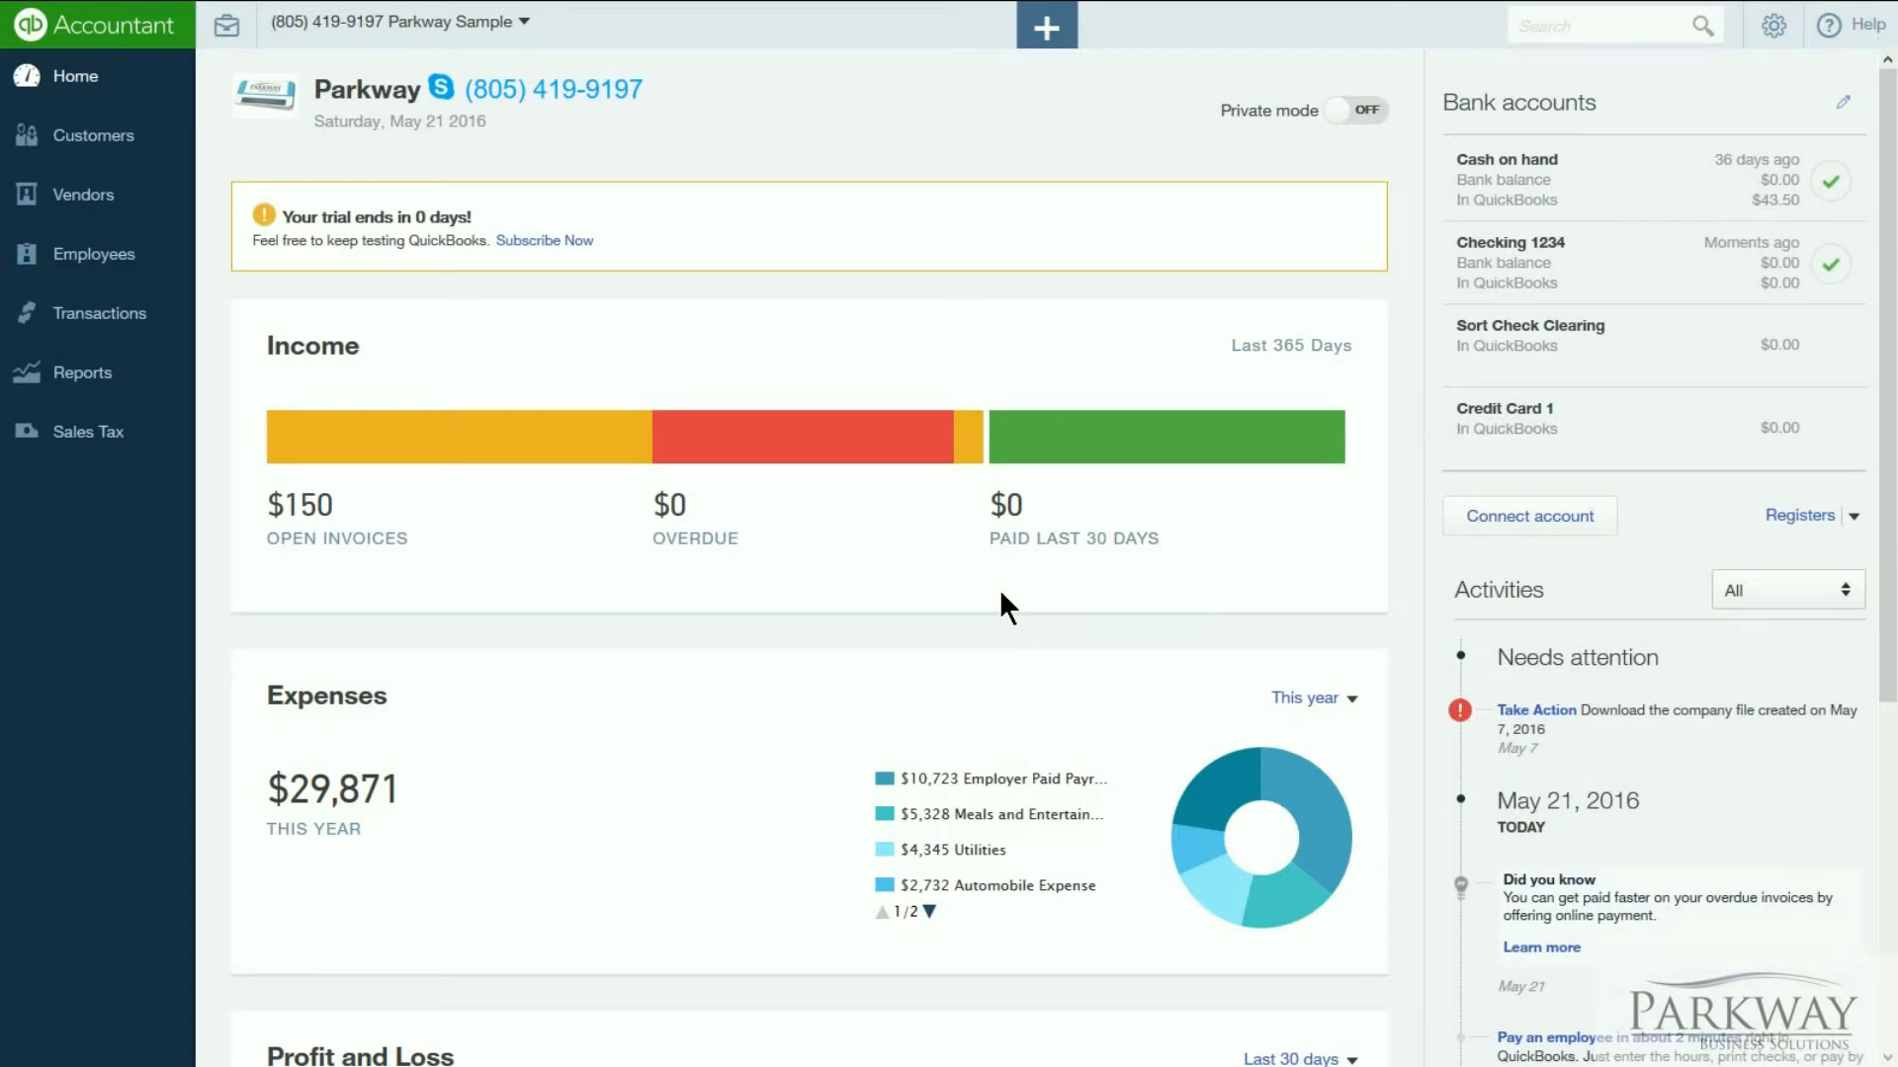
mouse_move(720, 323)
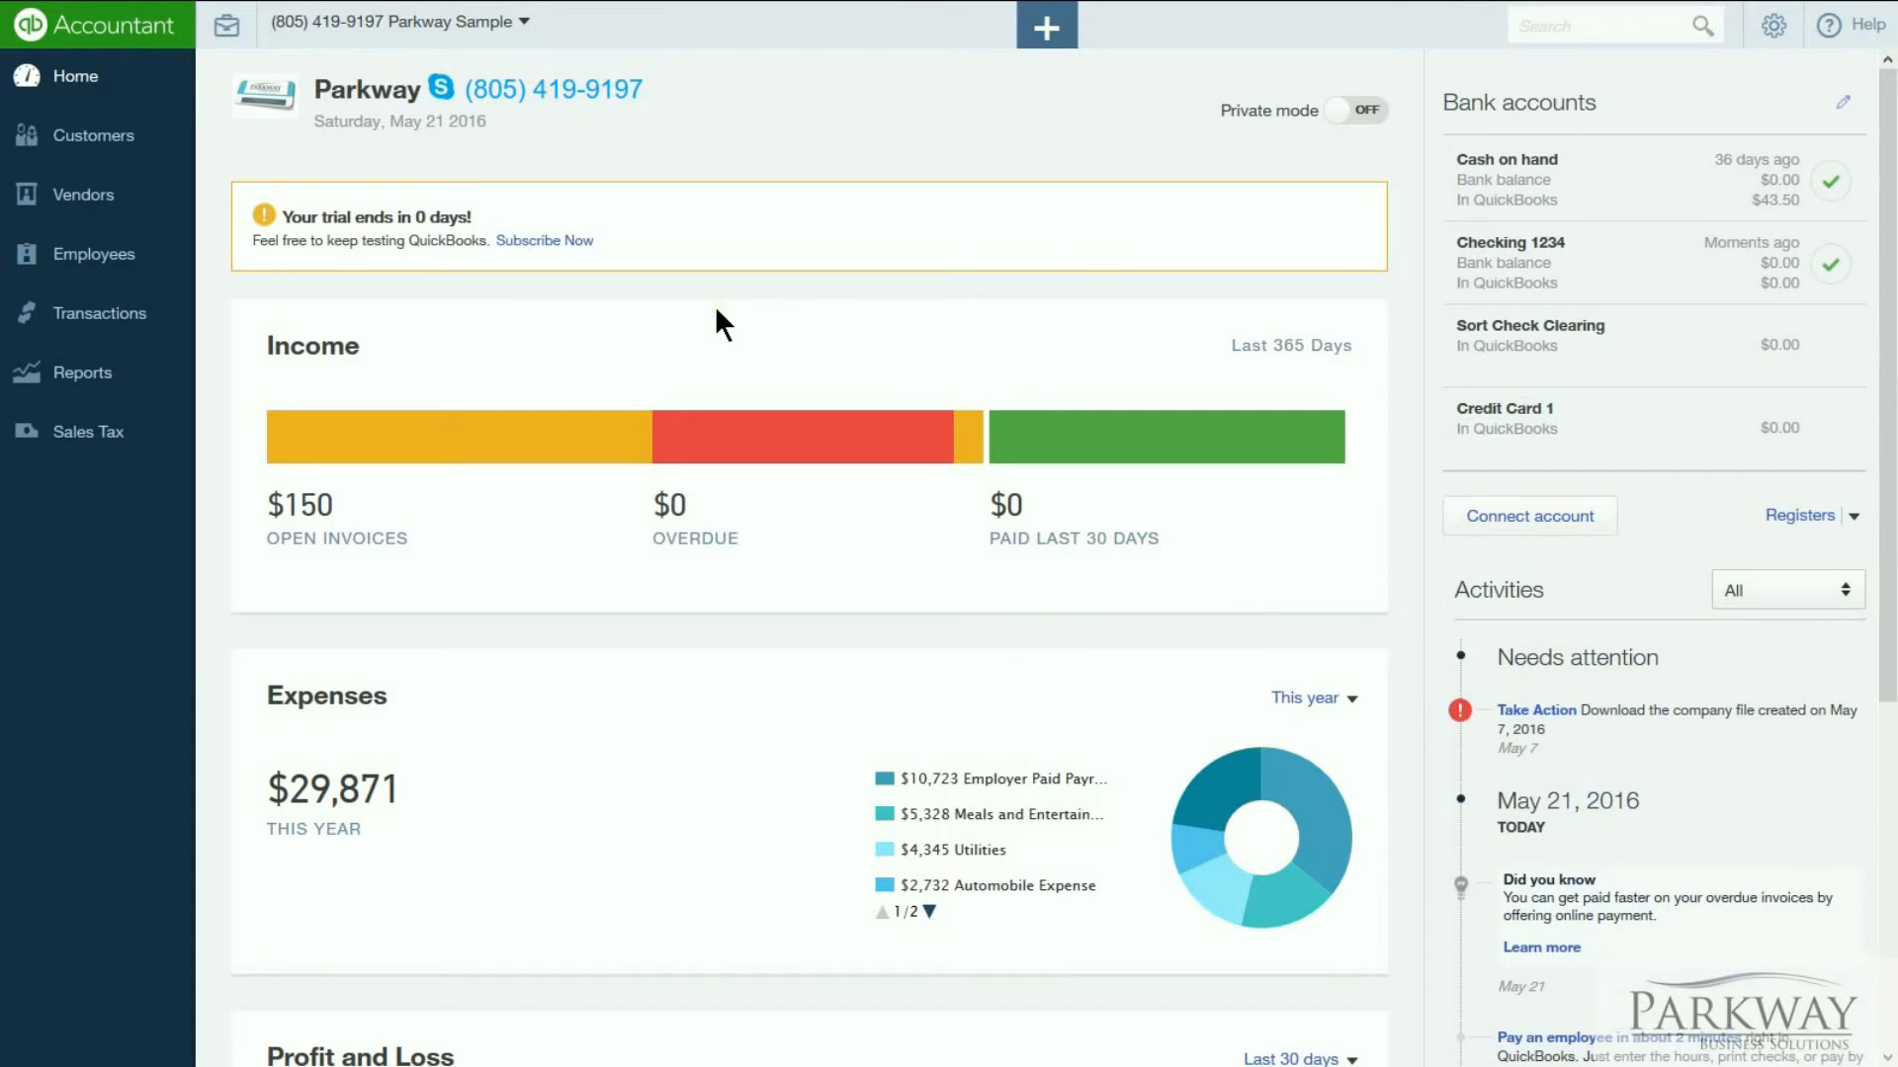
mouse_move(1729, 265)
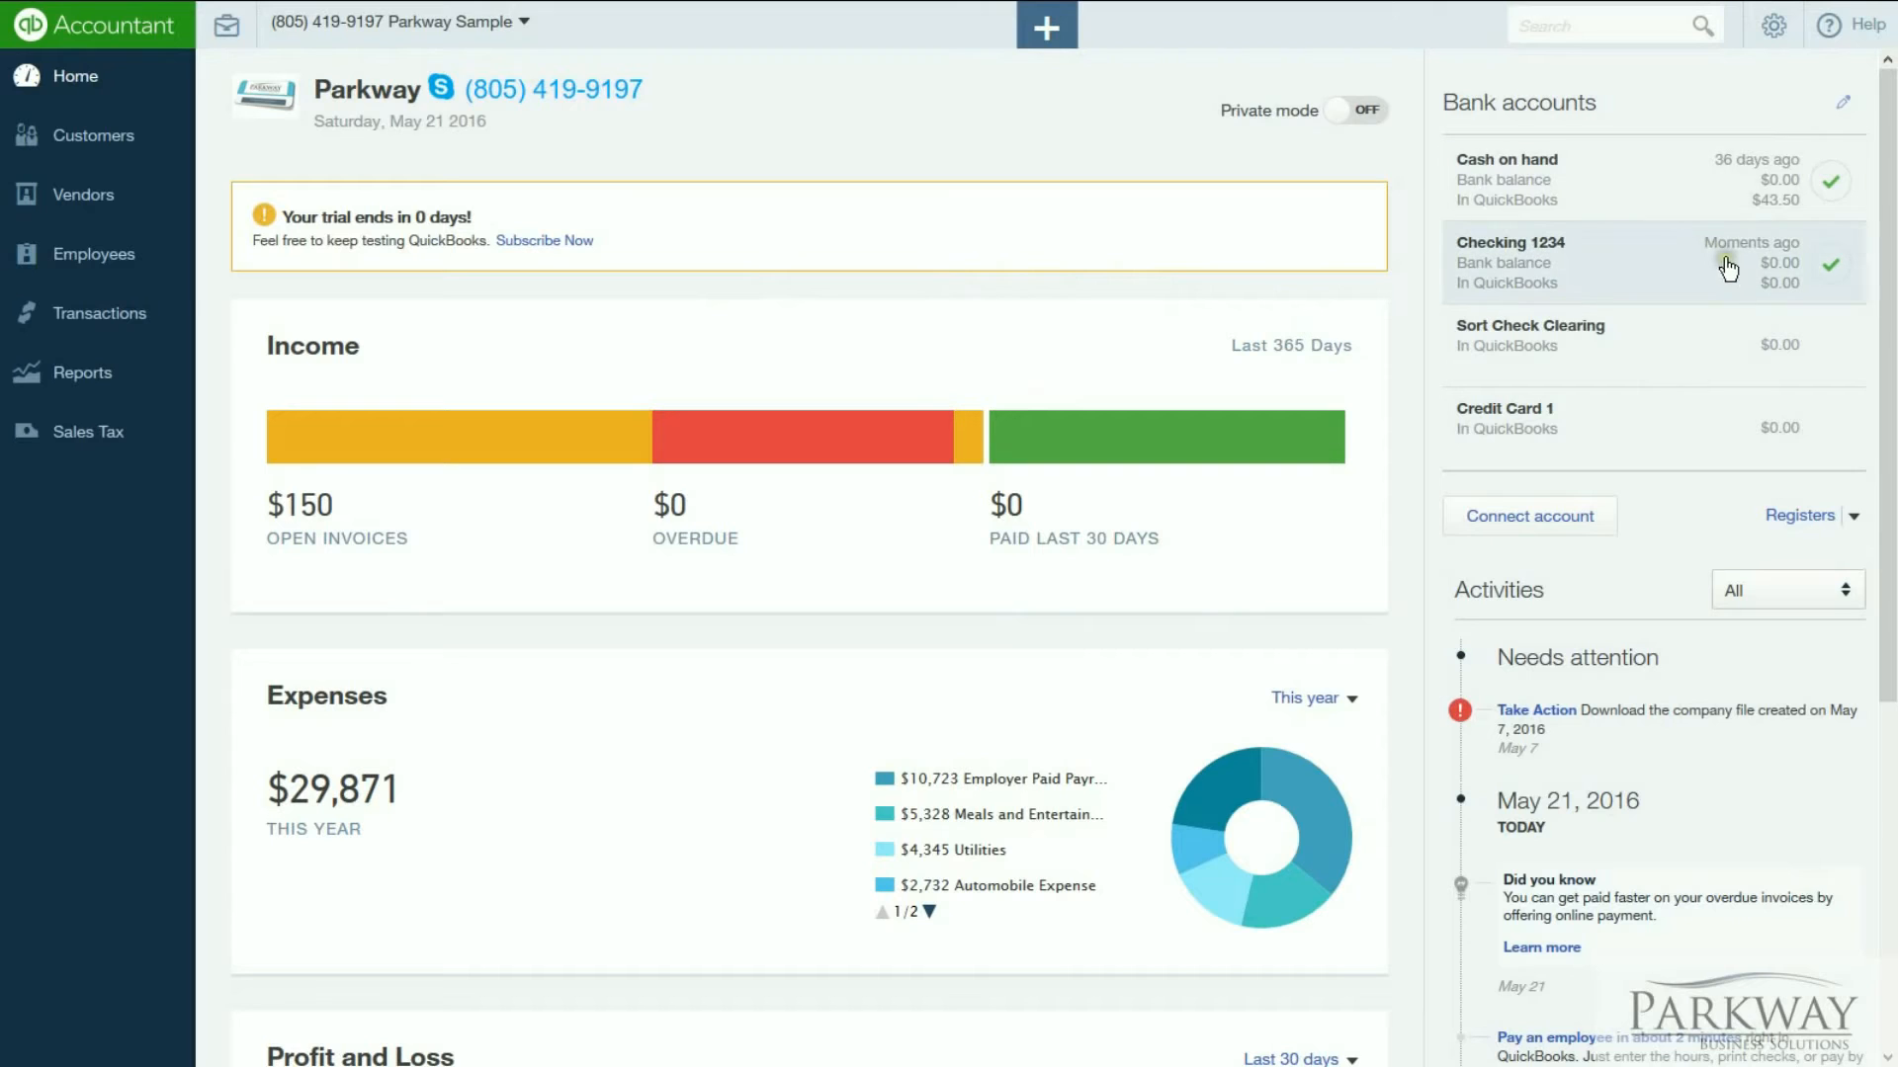
Step: Upload the Ledgersync Import .qbo file into the Checking 1234 bank account
left_click(1510, 243)
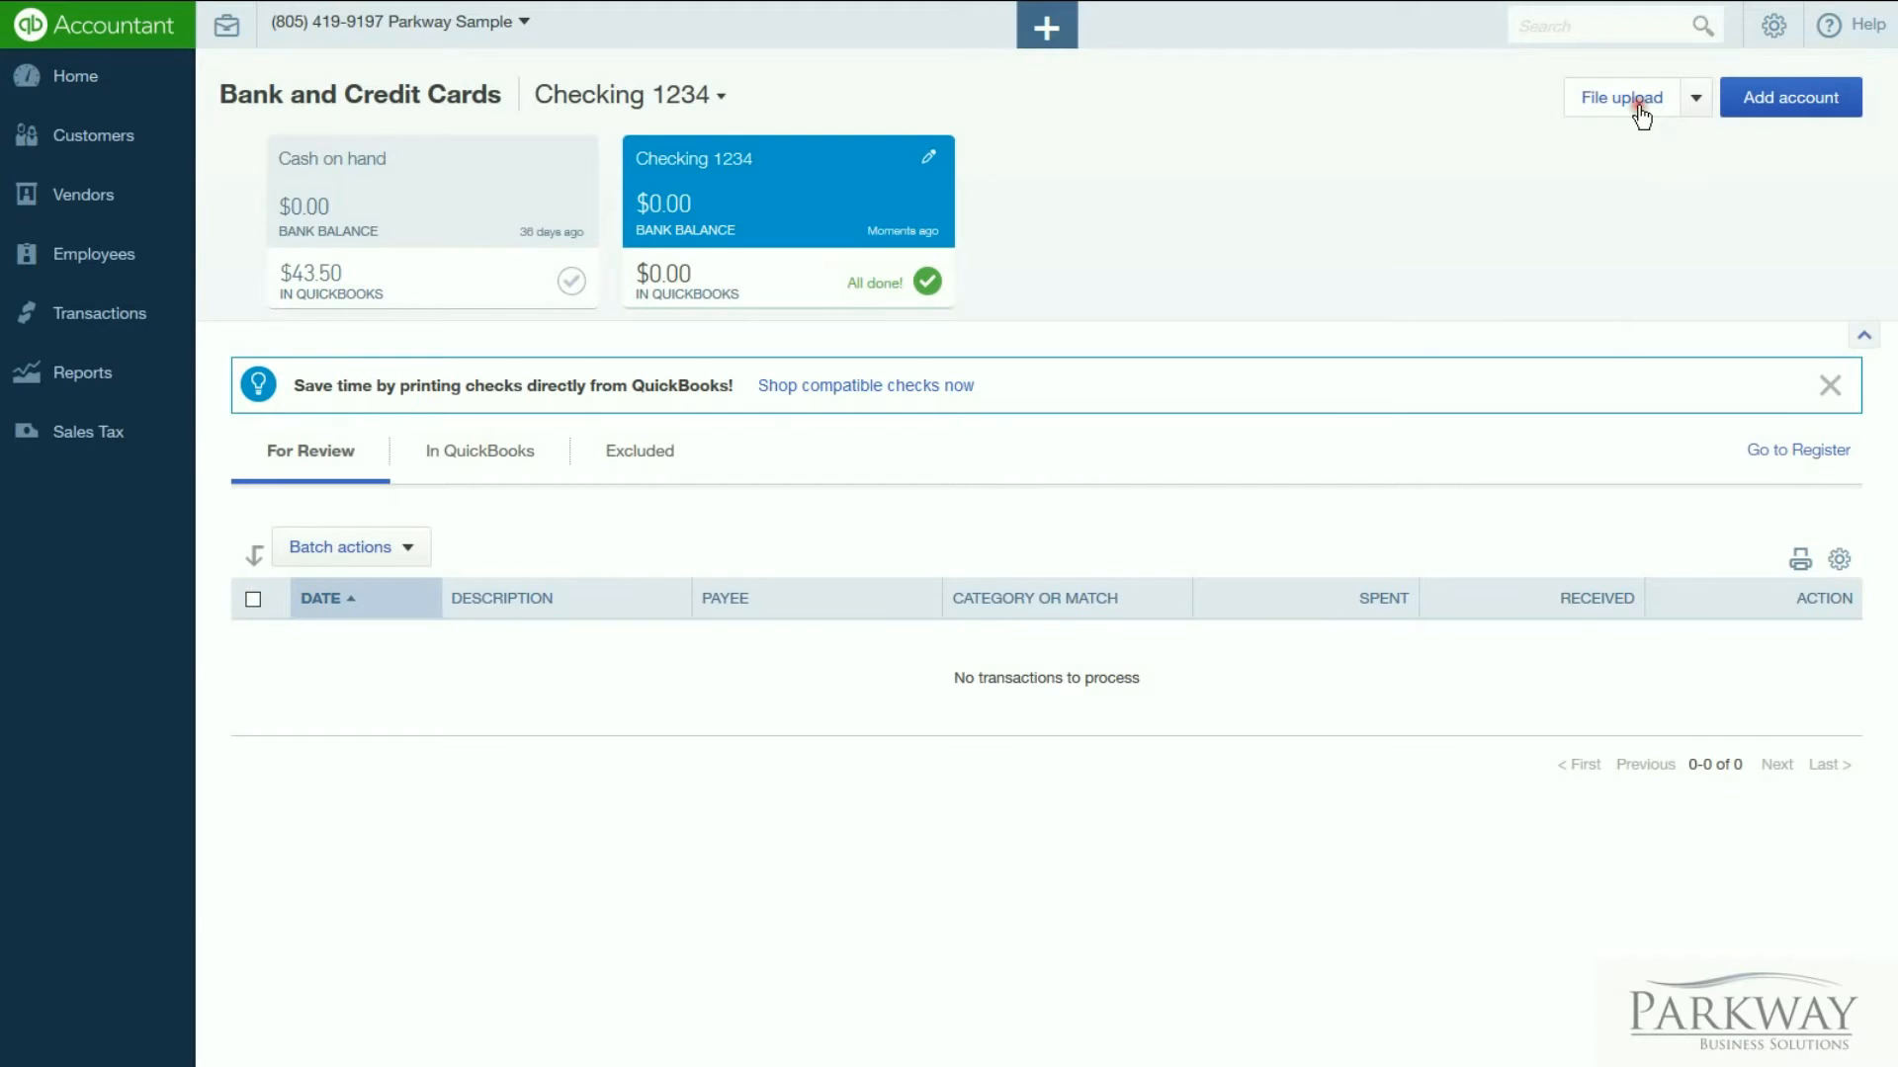
left_click(1619, 97)
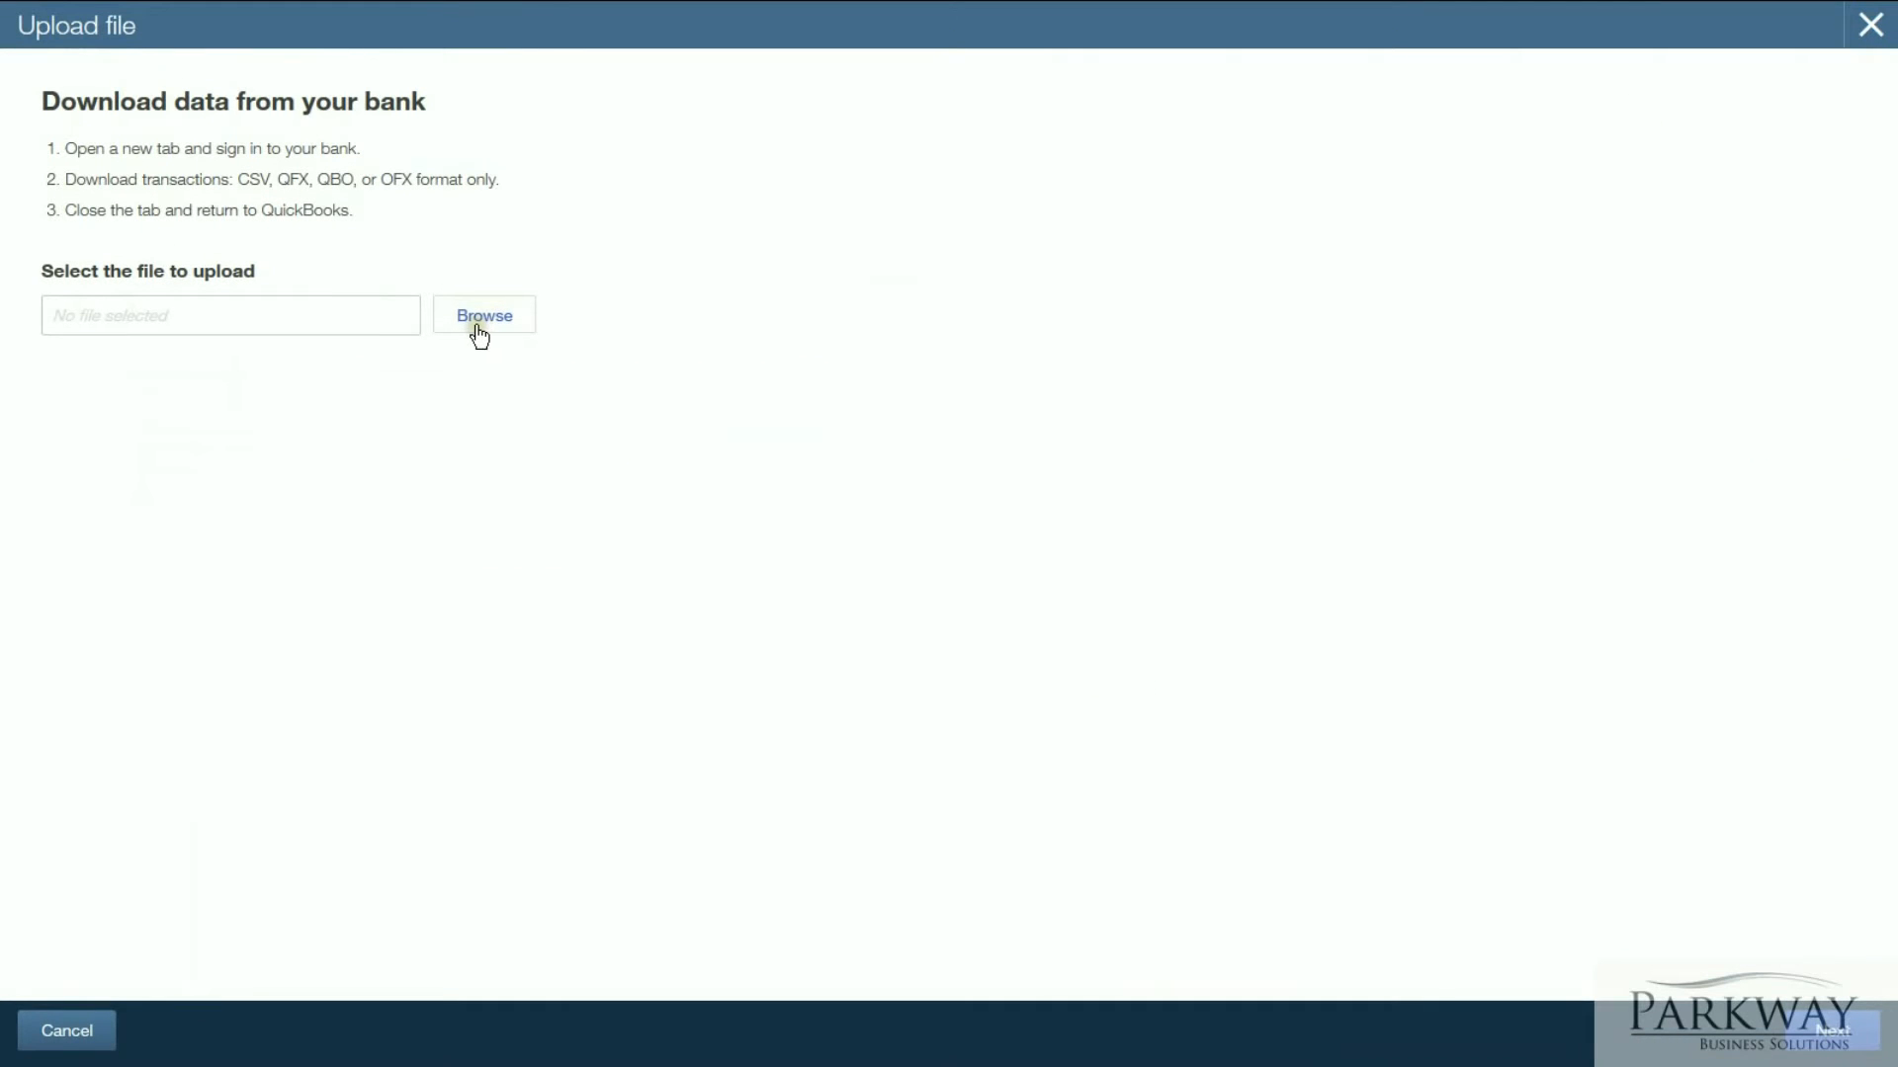
left_click(483, 315)
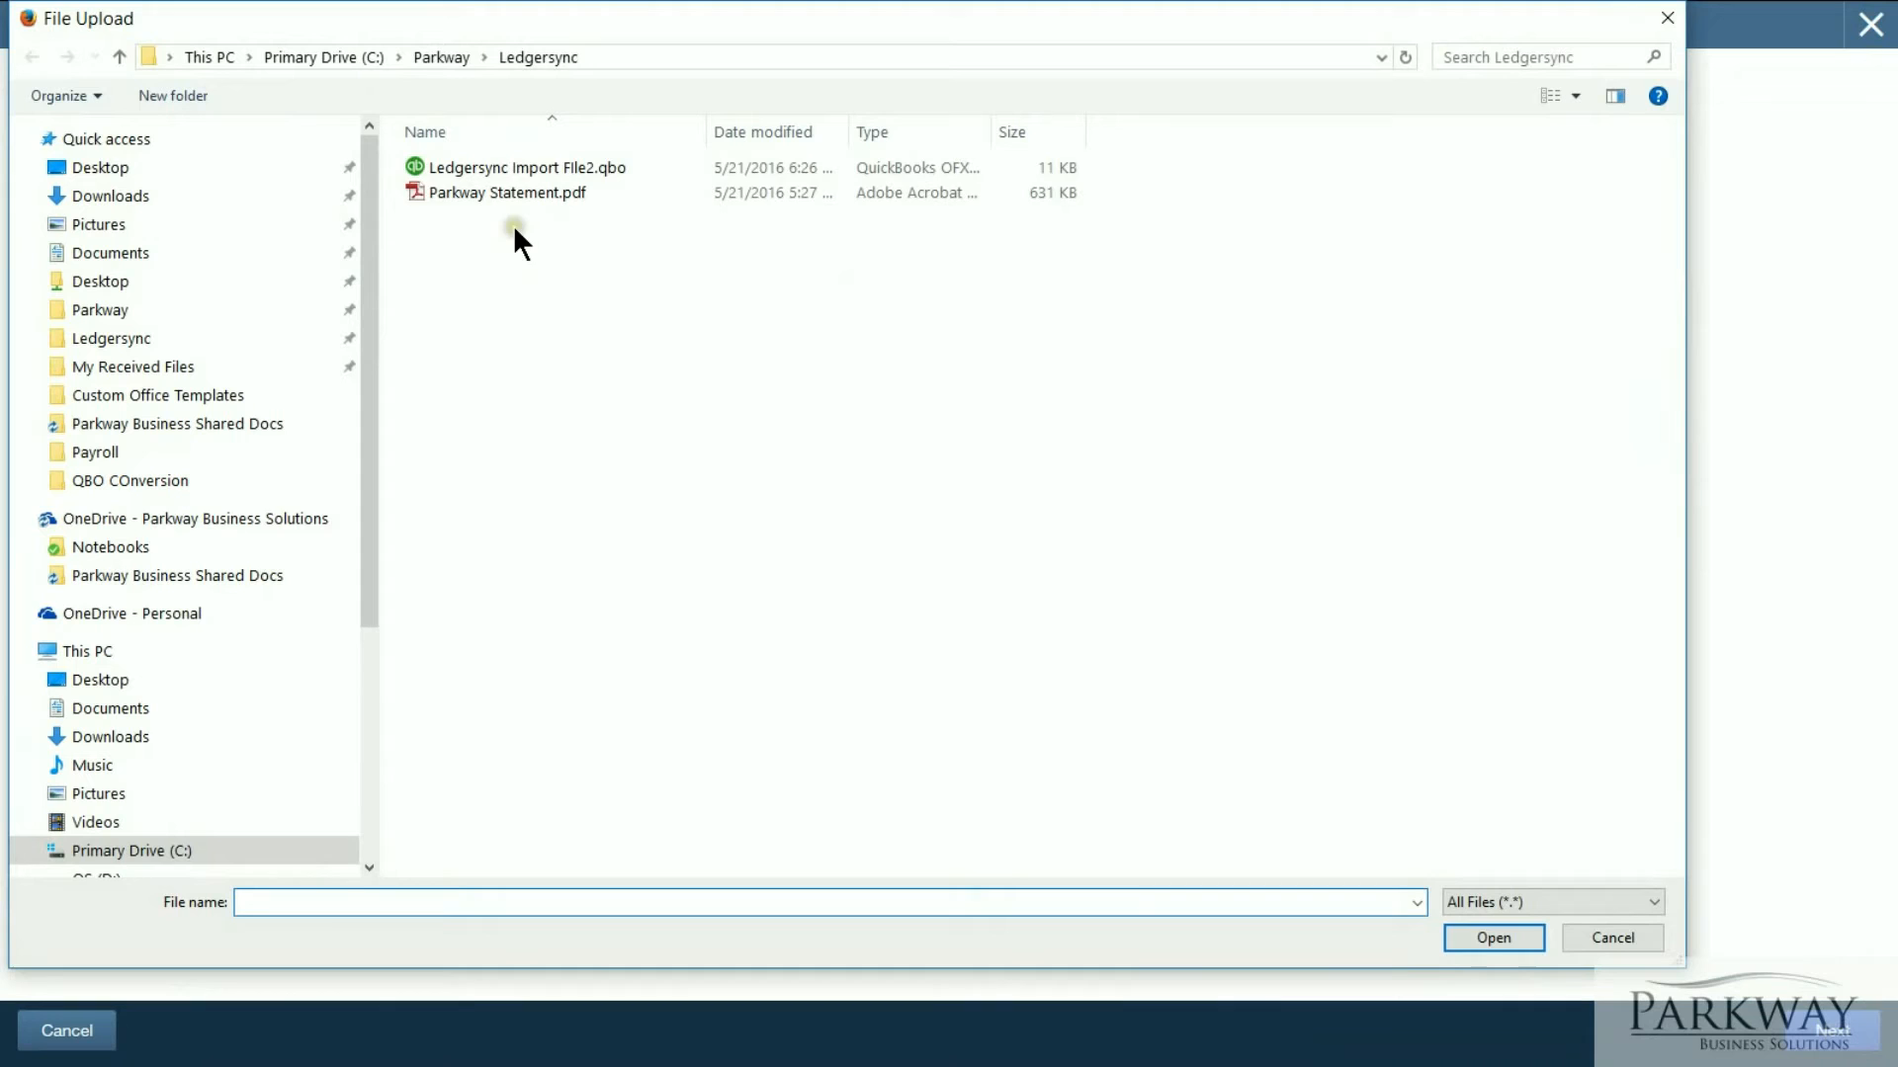
left_click(522, 167)
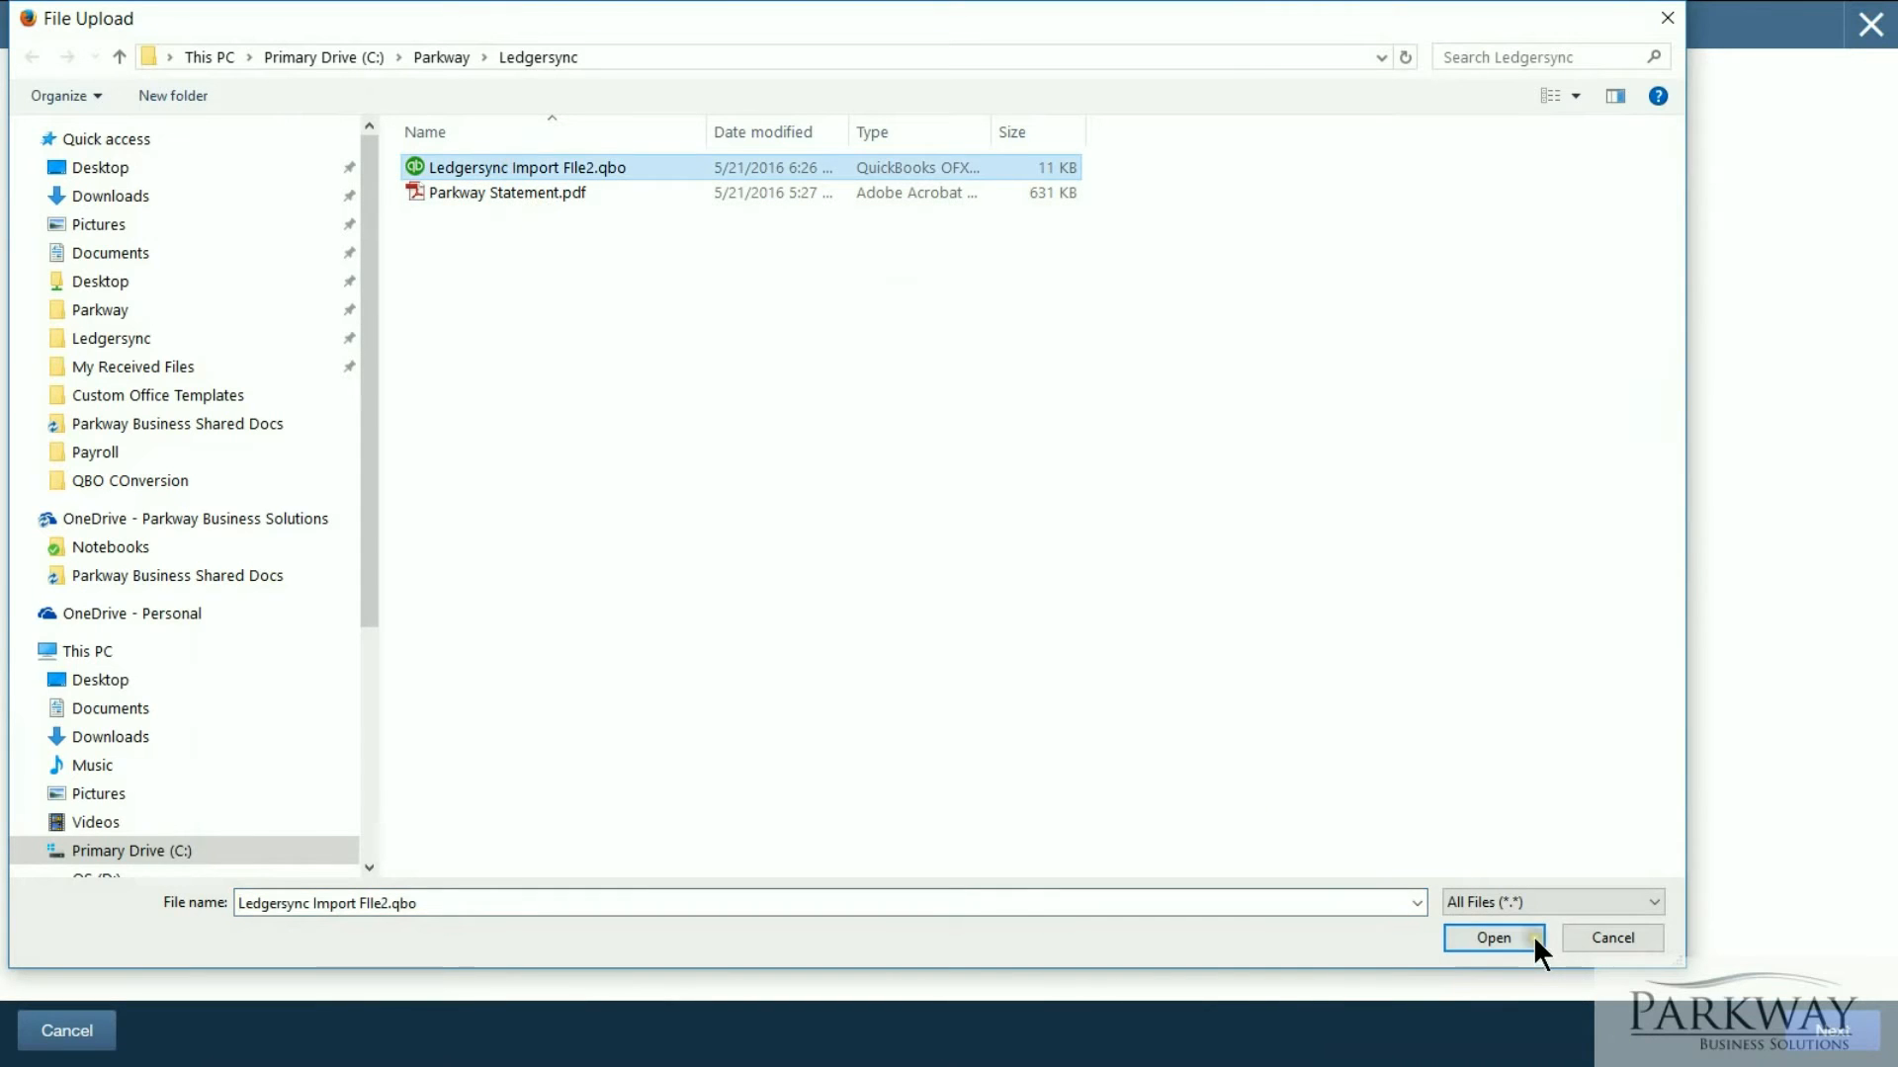
left_click(1493, 938)
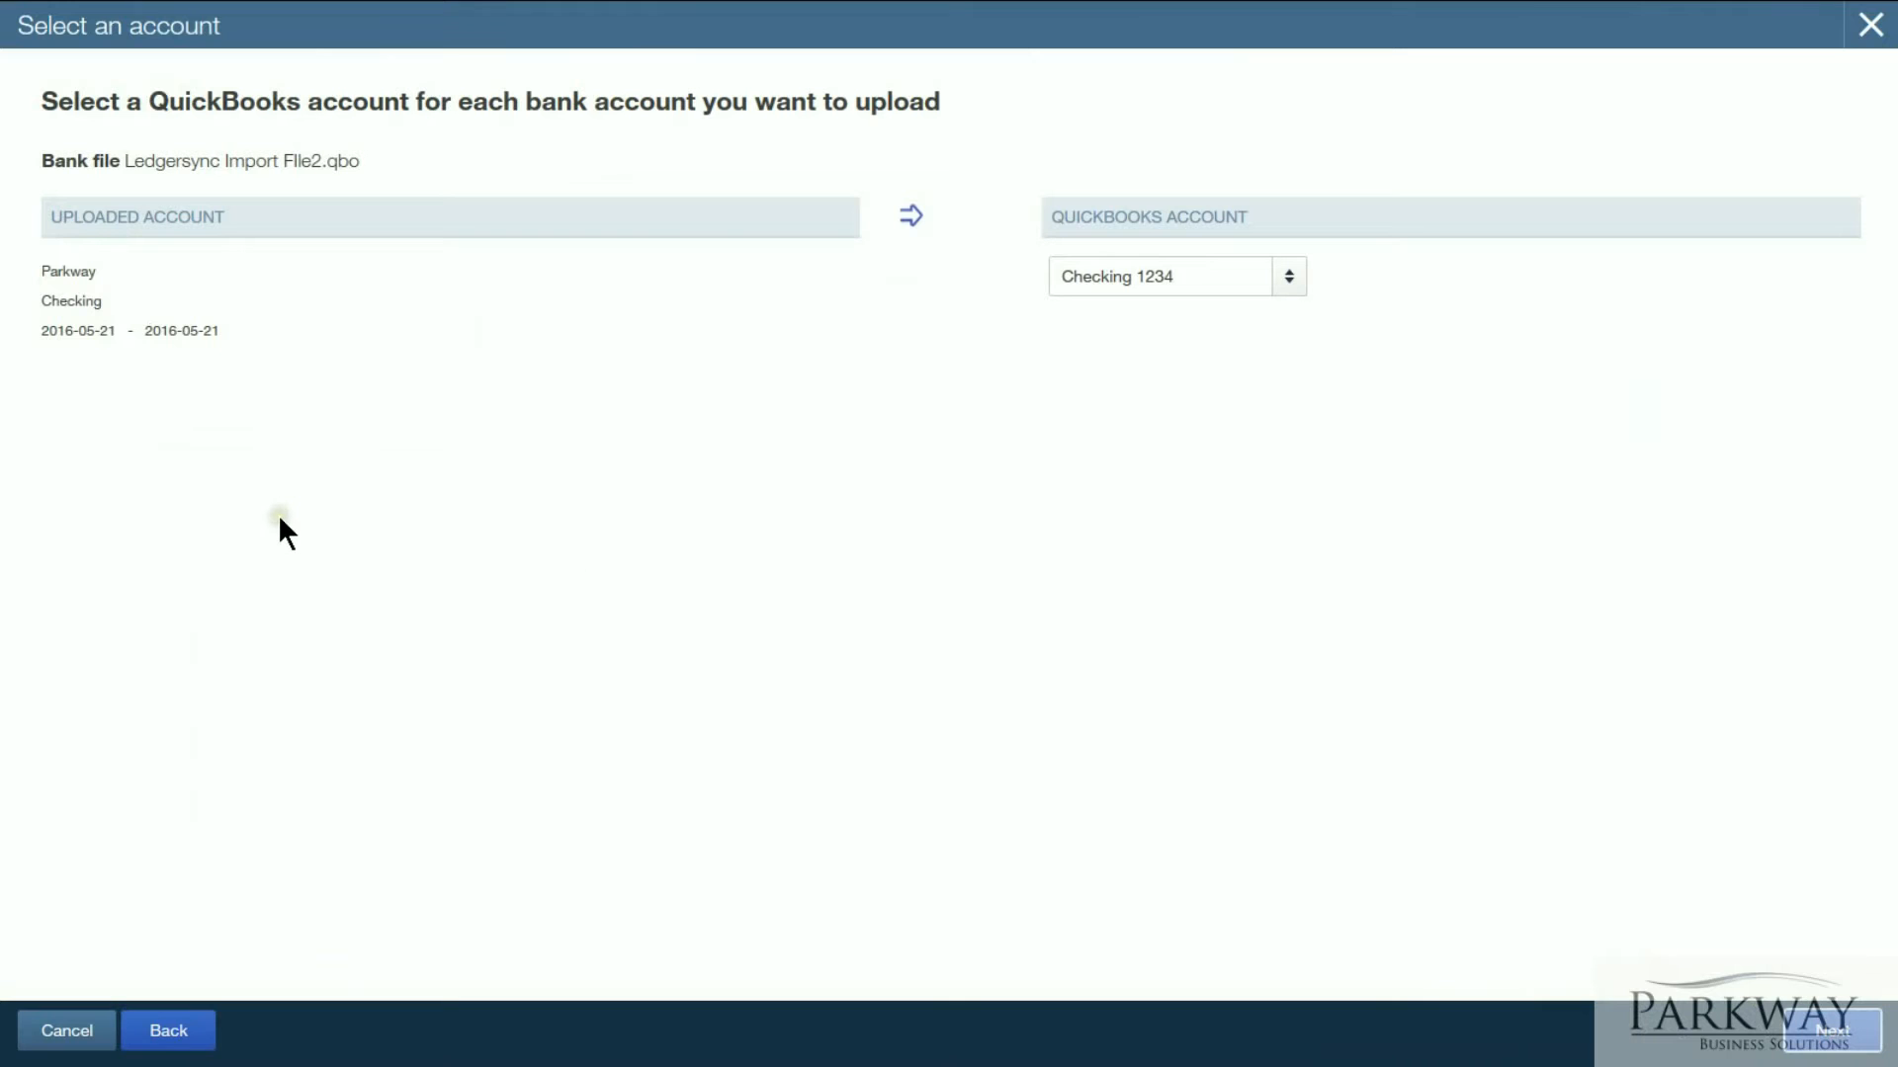
mouse_move(588, 433)
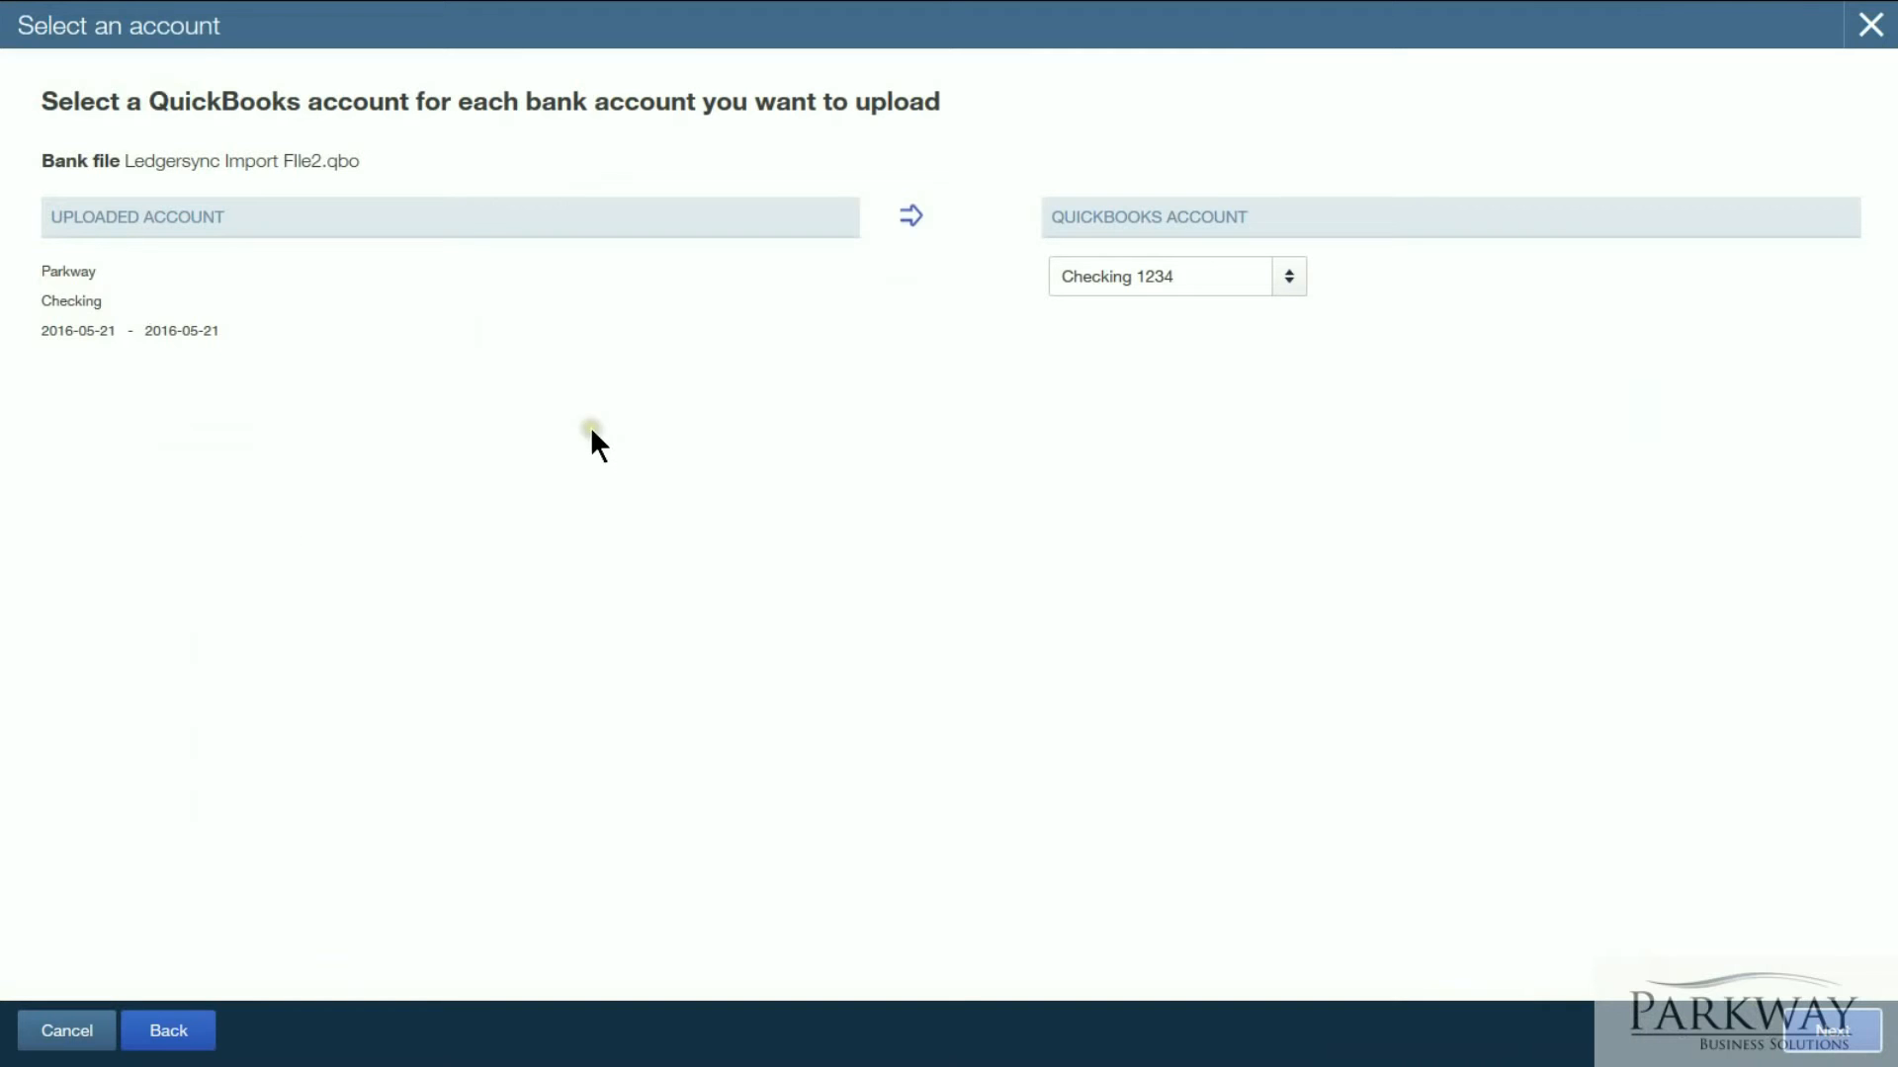
mouse_move(609, 513)
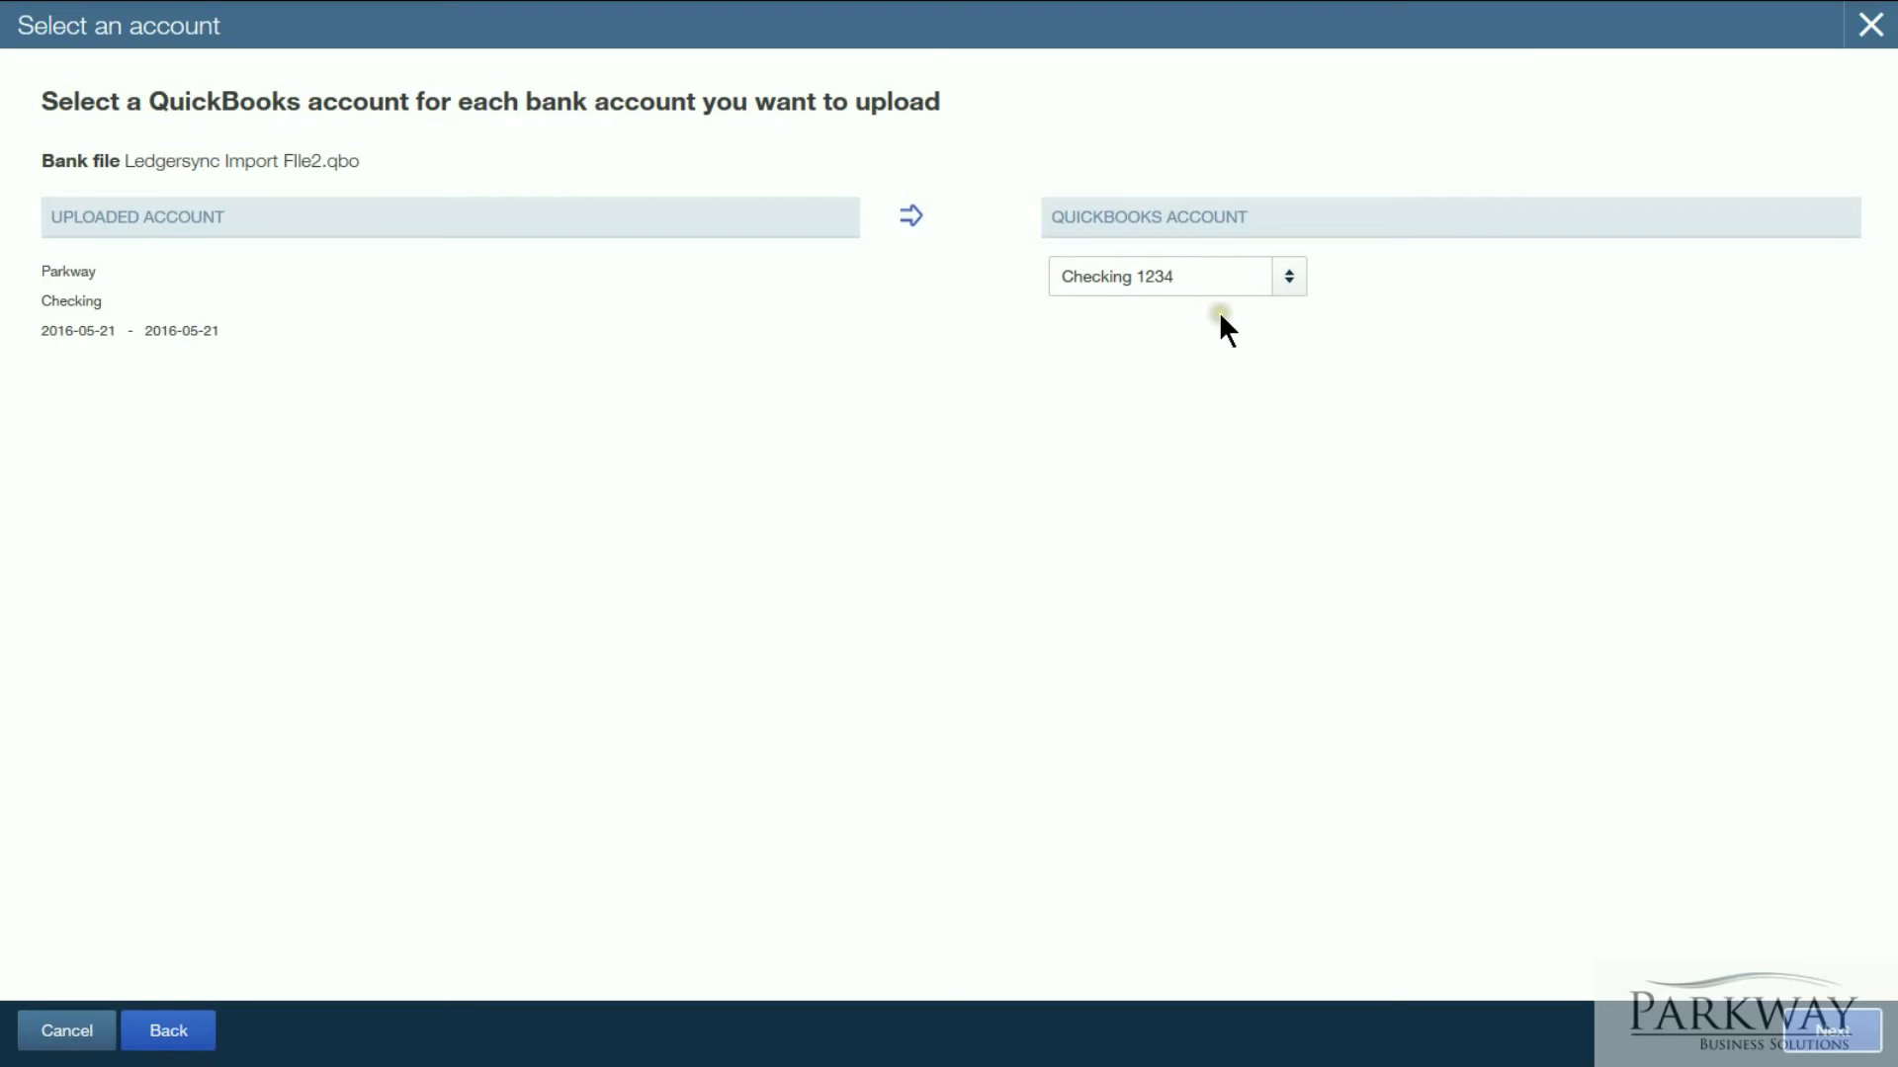
Step: Map the Parkway checking account to Checking 1234 and proceed with the import
left_click(1289, 275)
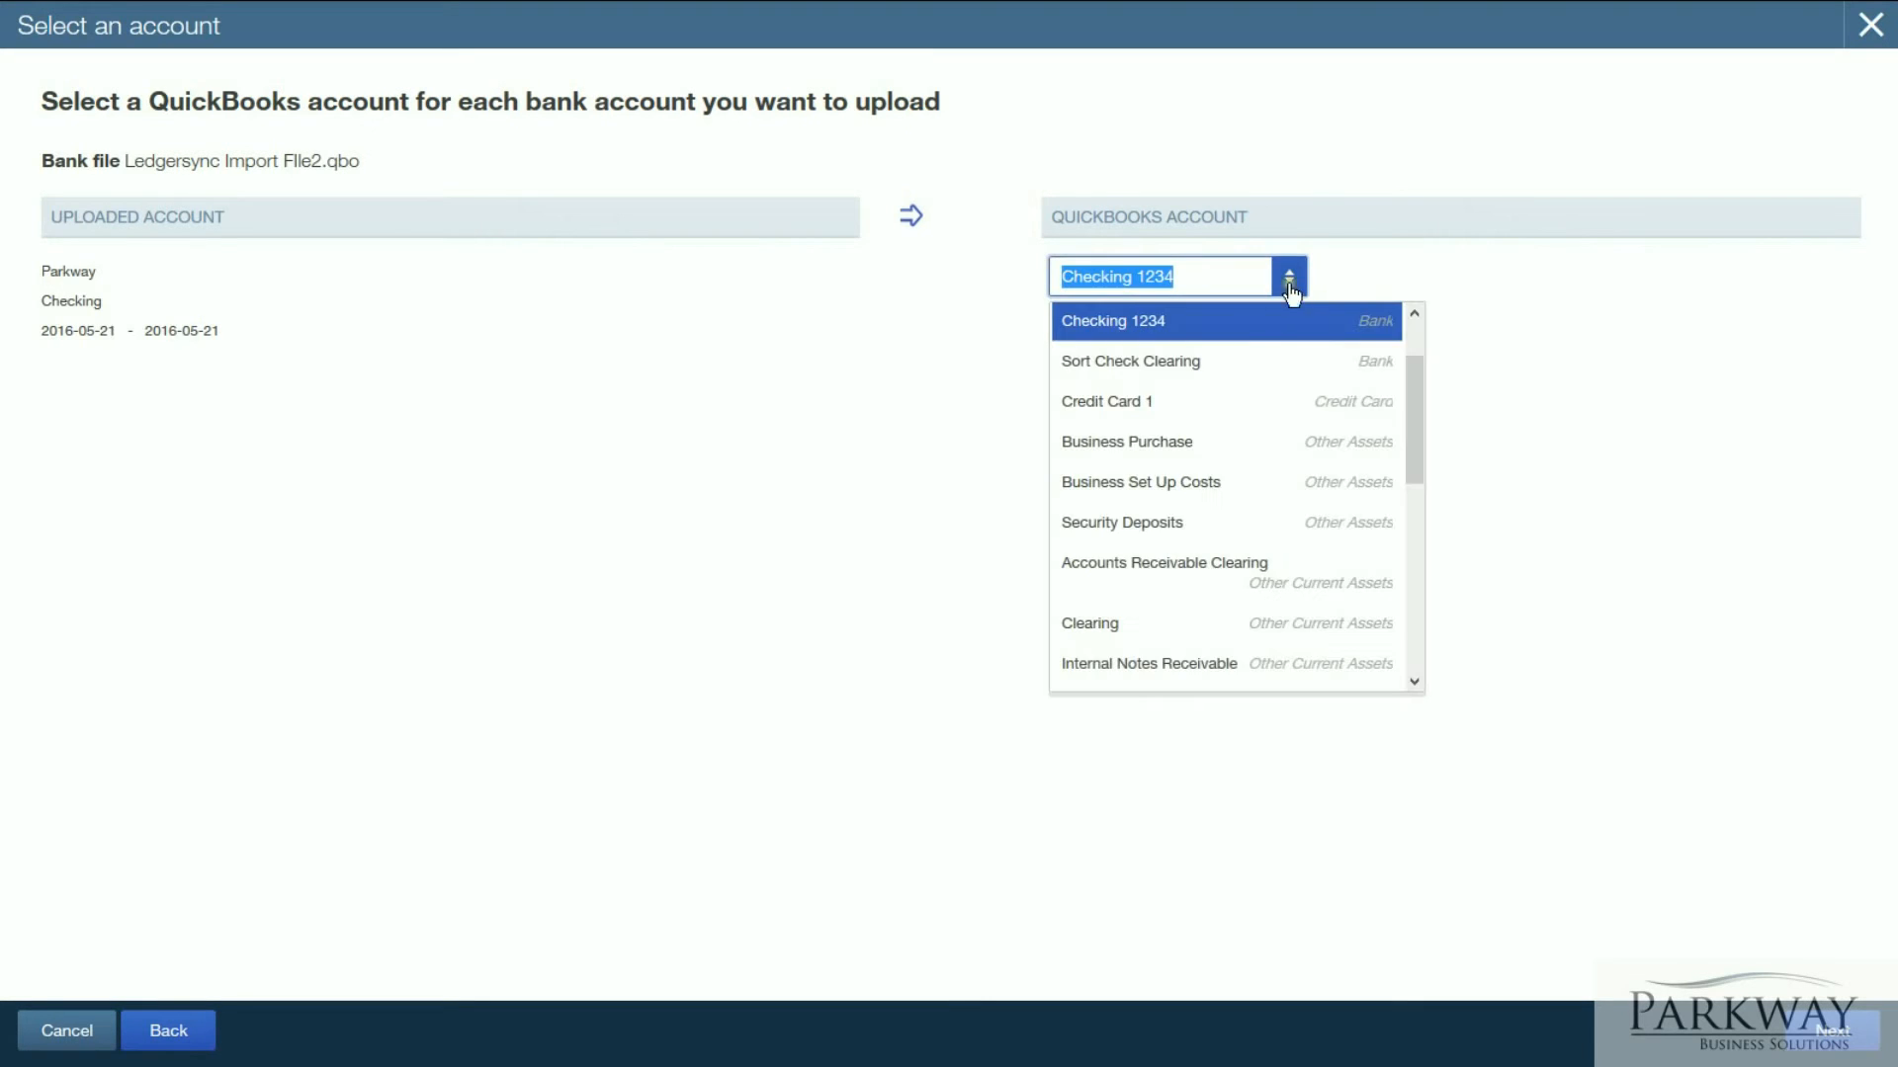
left_click(1115, 320)
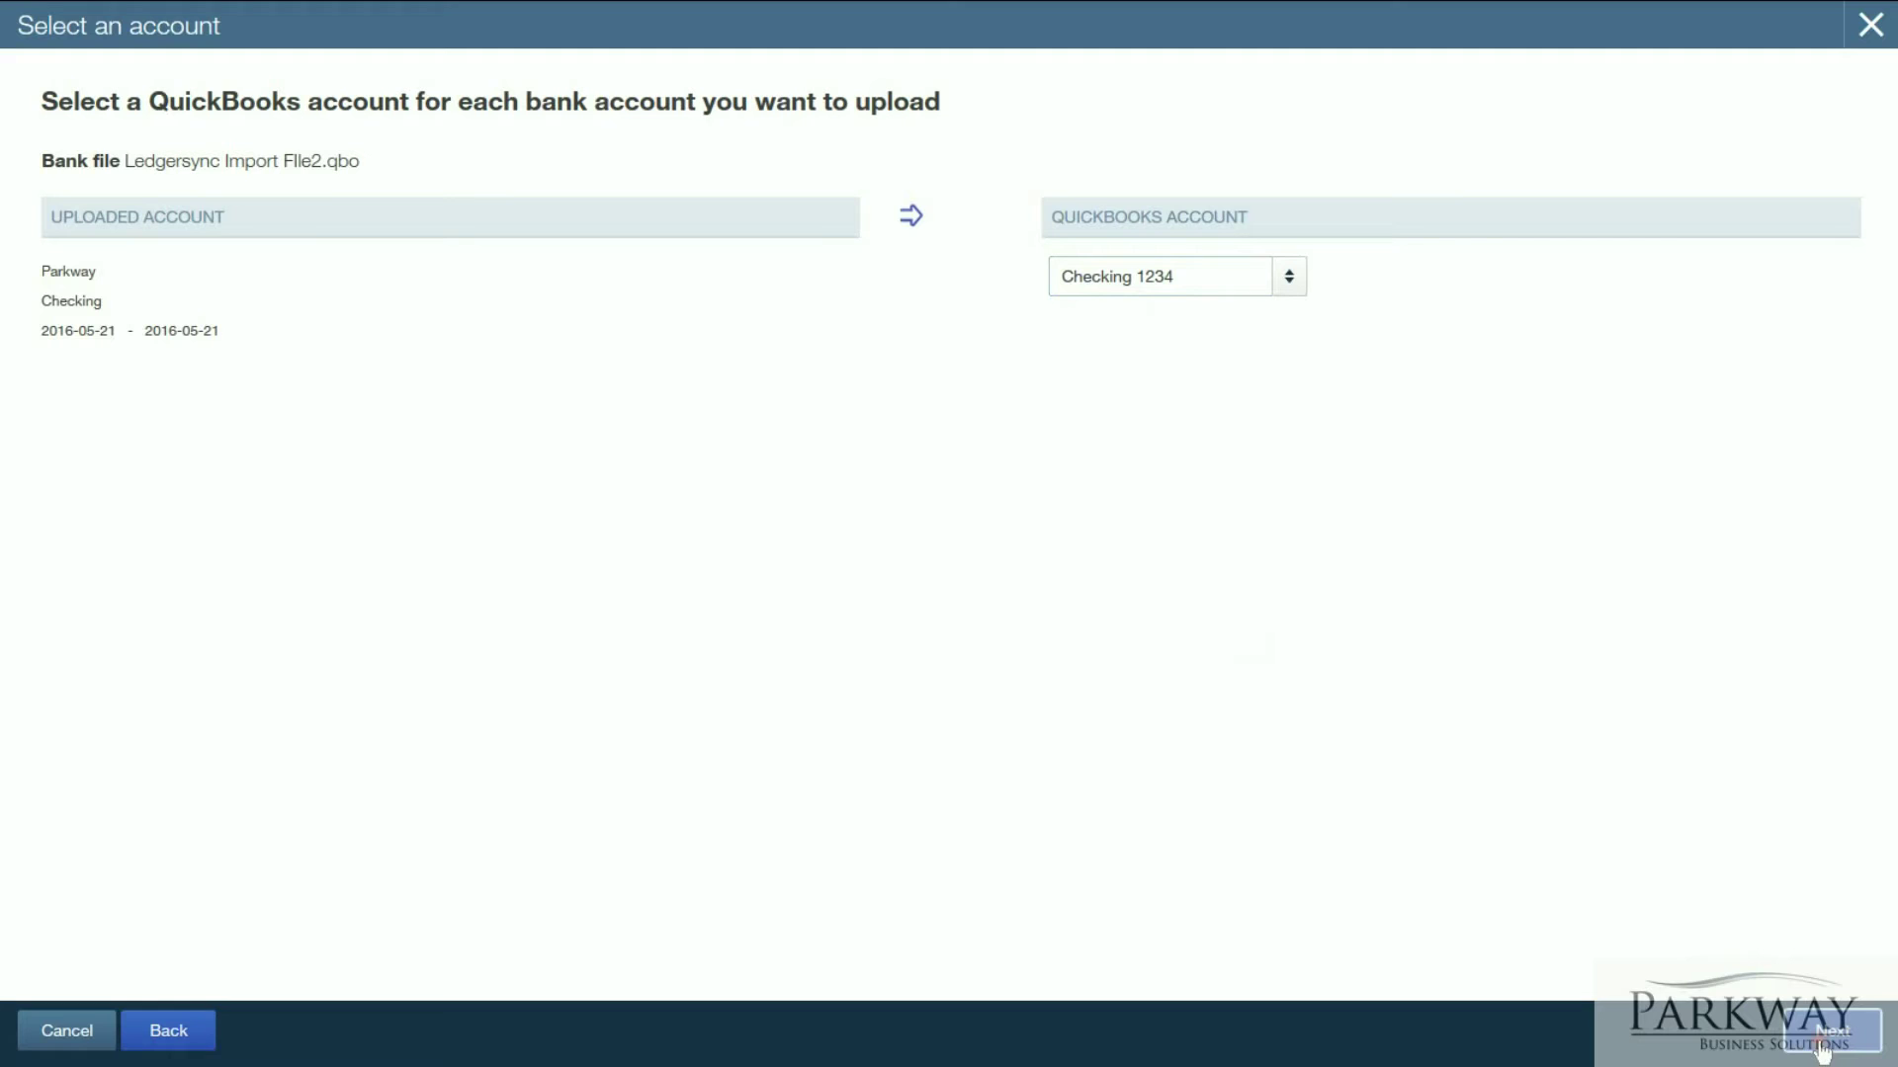
left_click(1835, 1036)
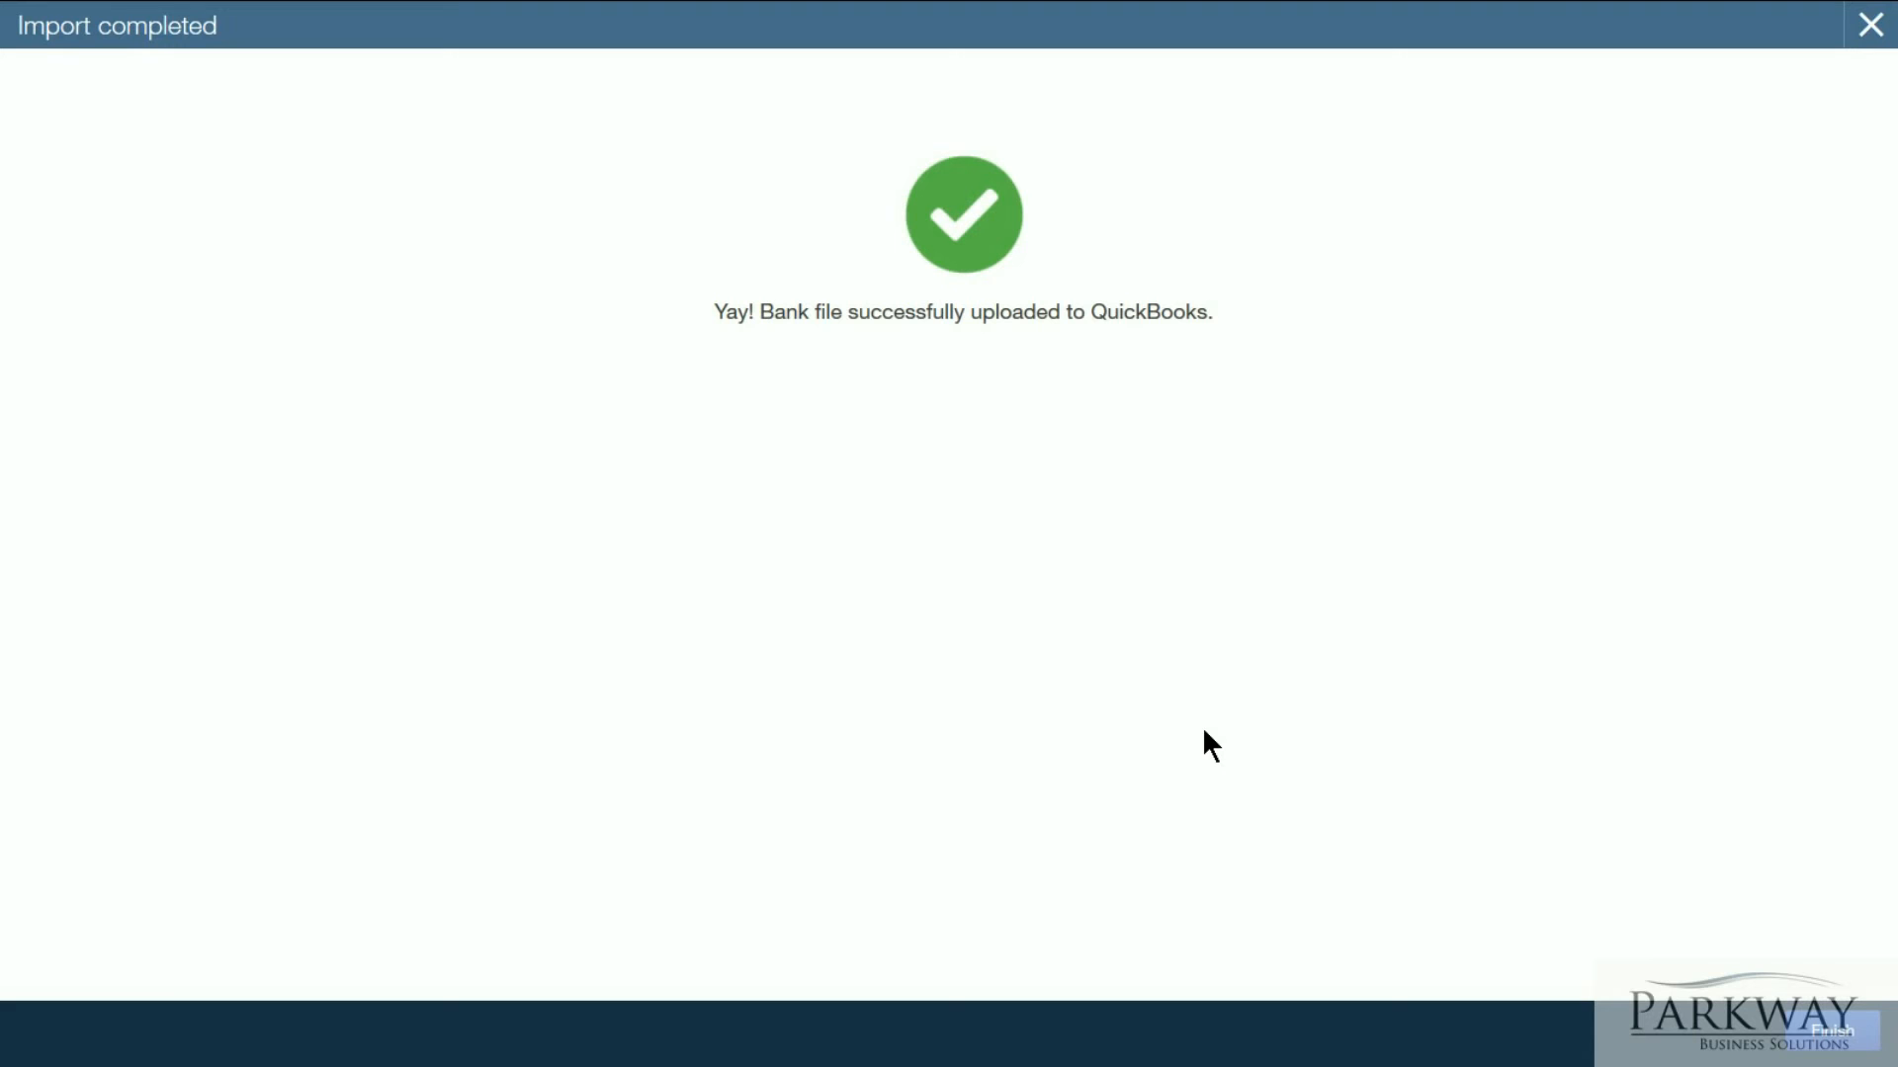
mouse_move(1832, 1010)
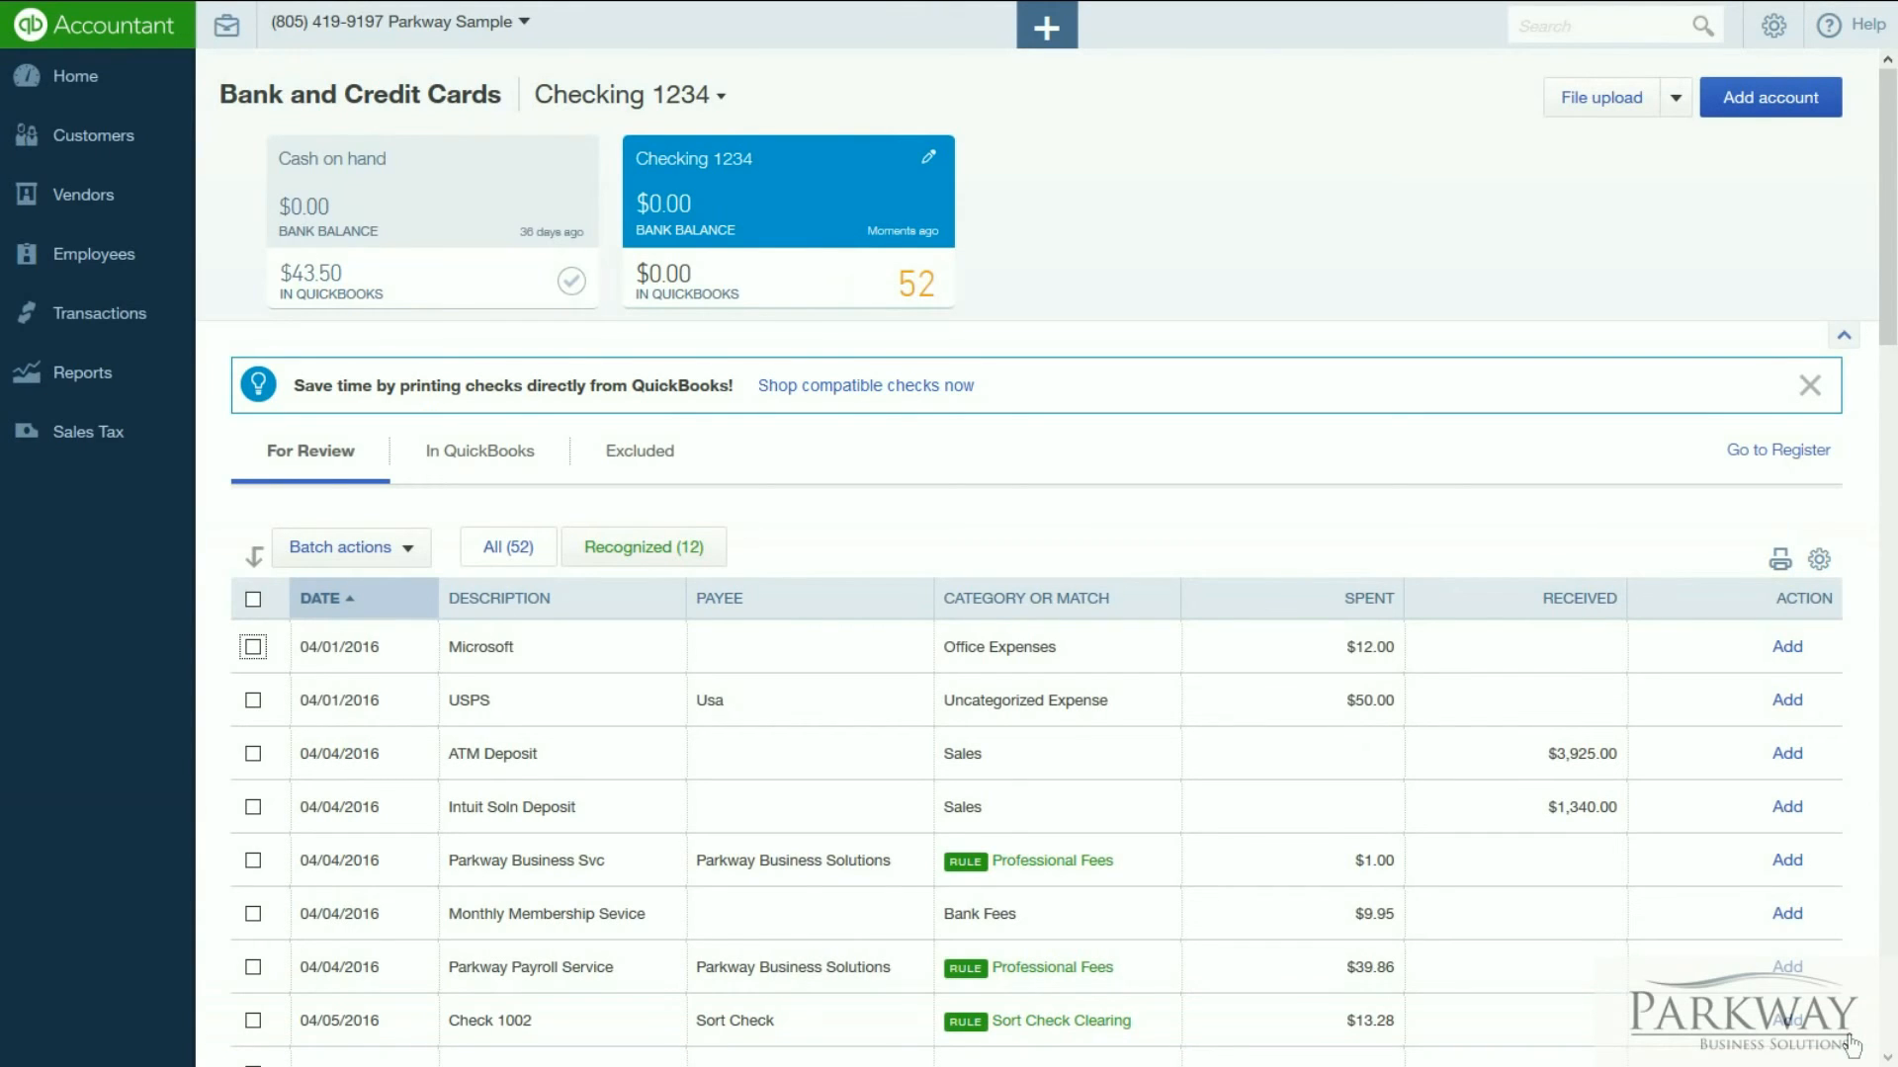
mouse_move(1713, 916)
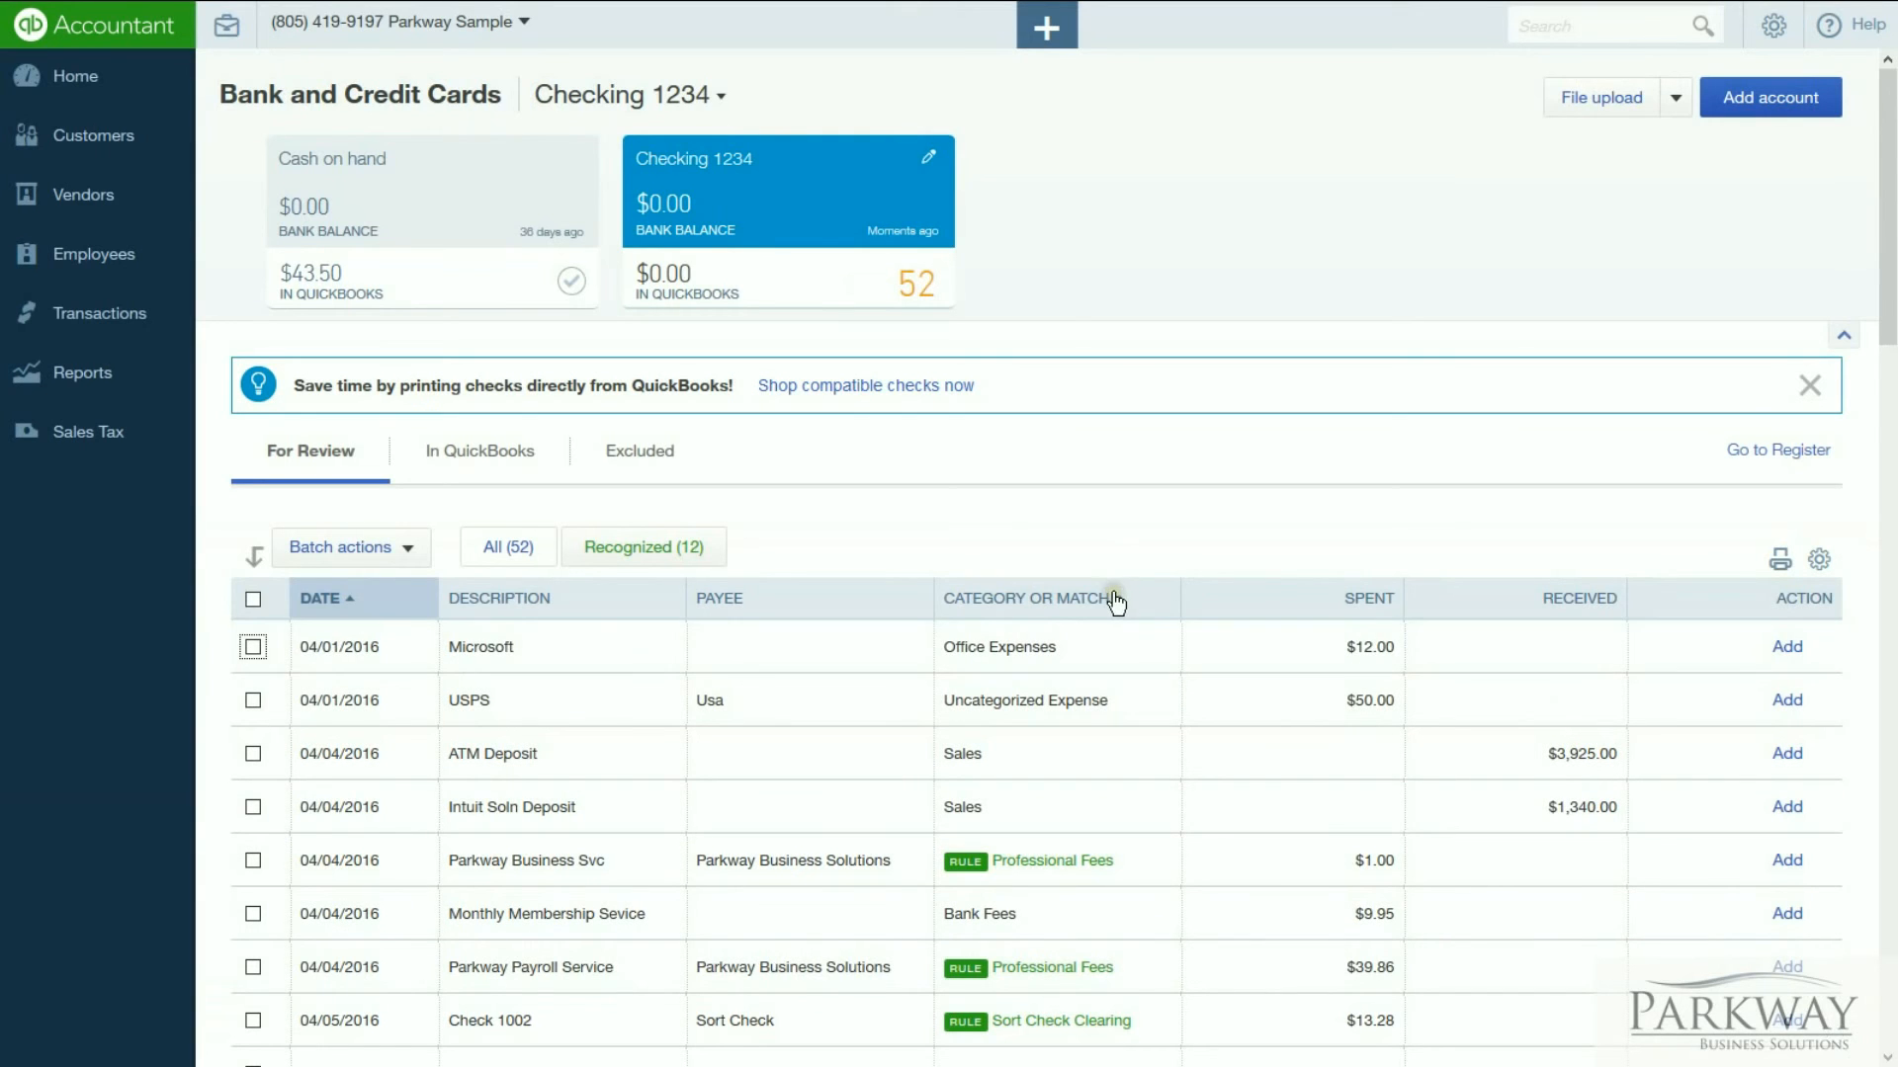
scroll("down", 3)
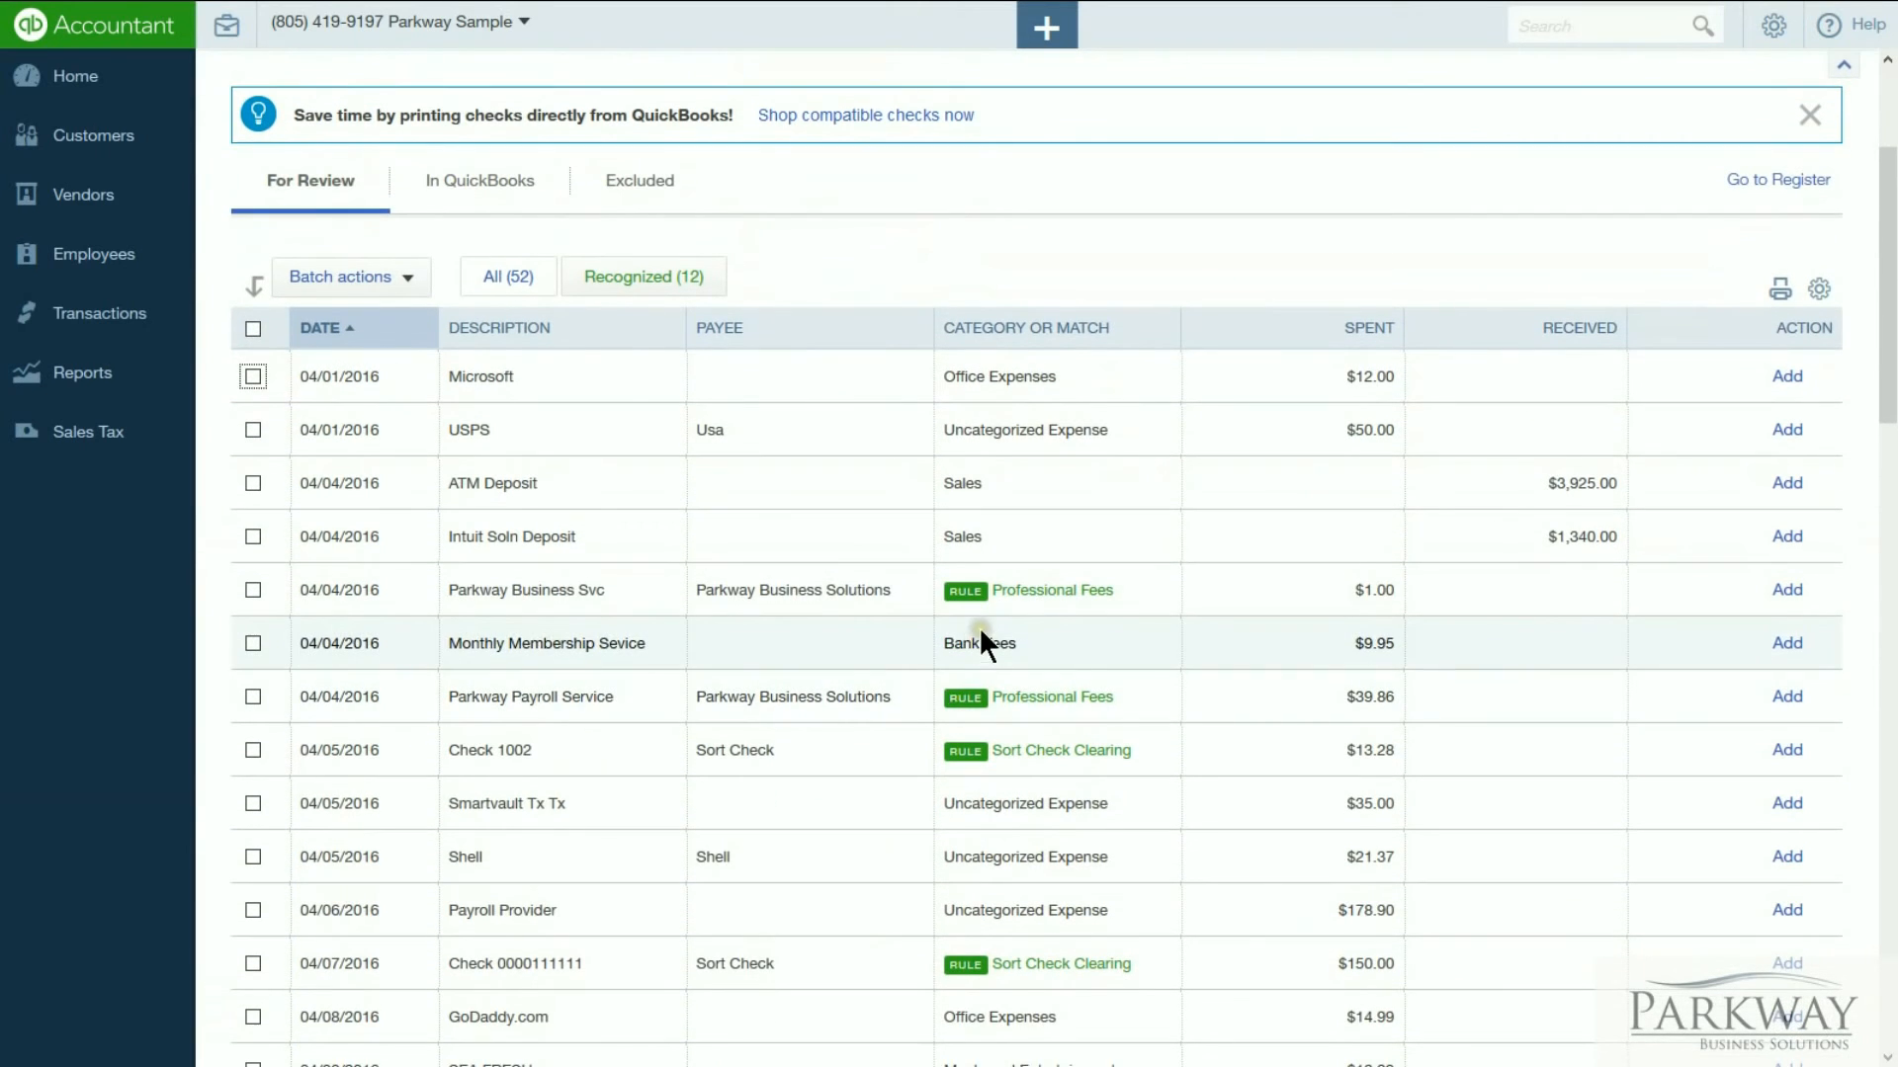
scroll("down", 3)
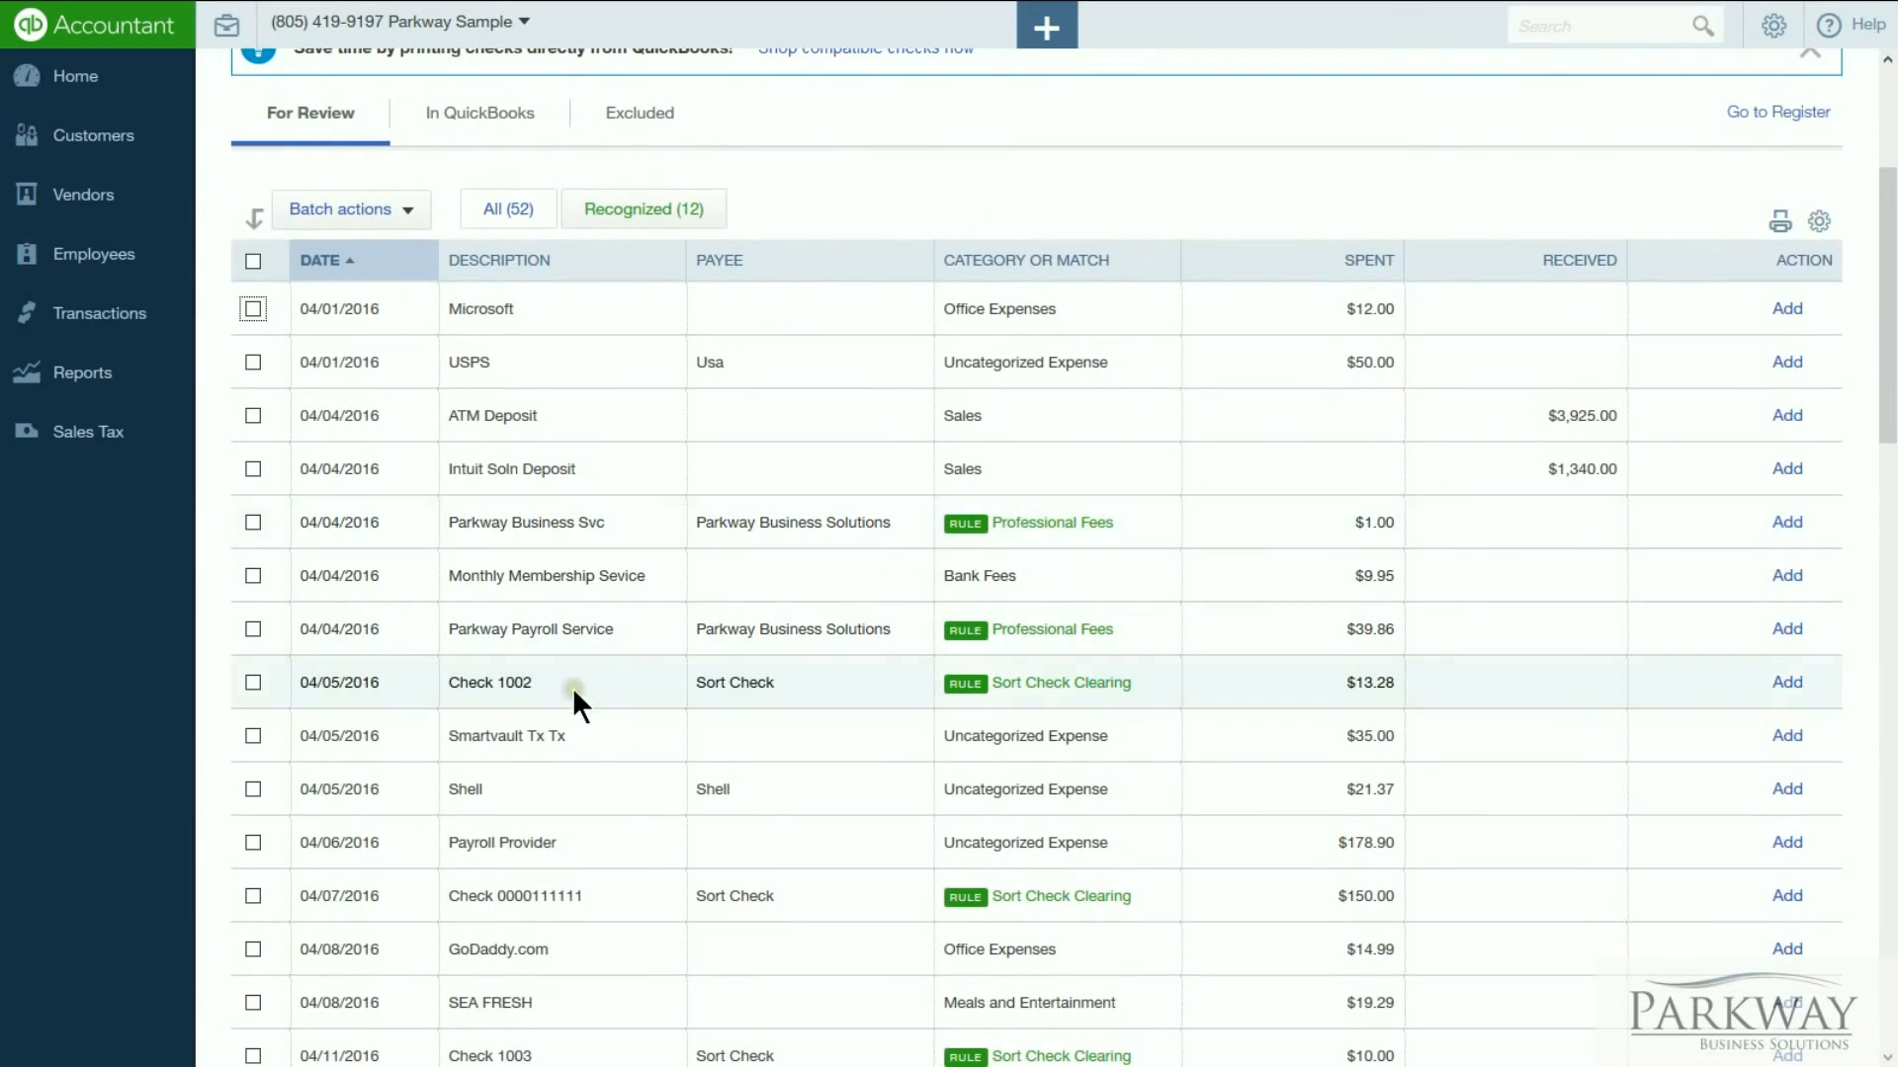
scroll("down", 3)
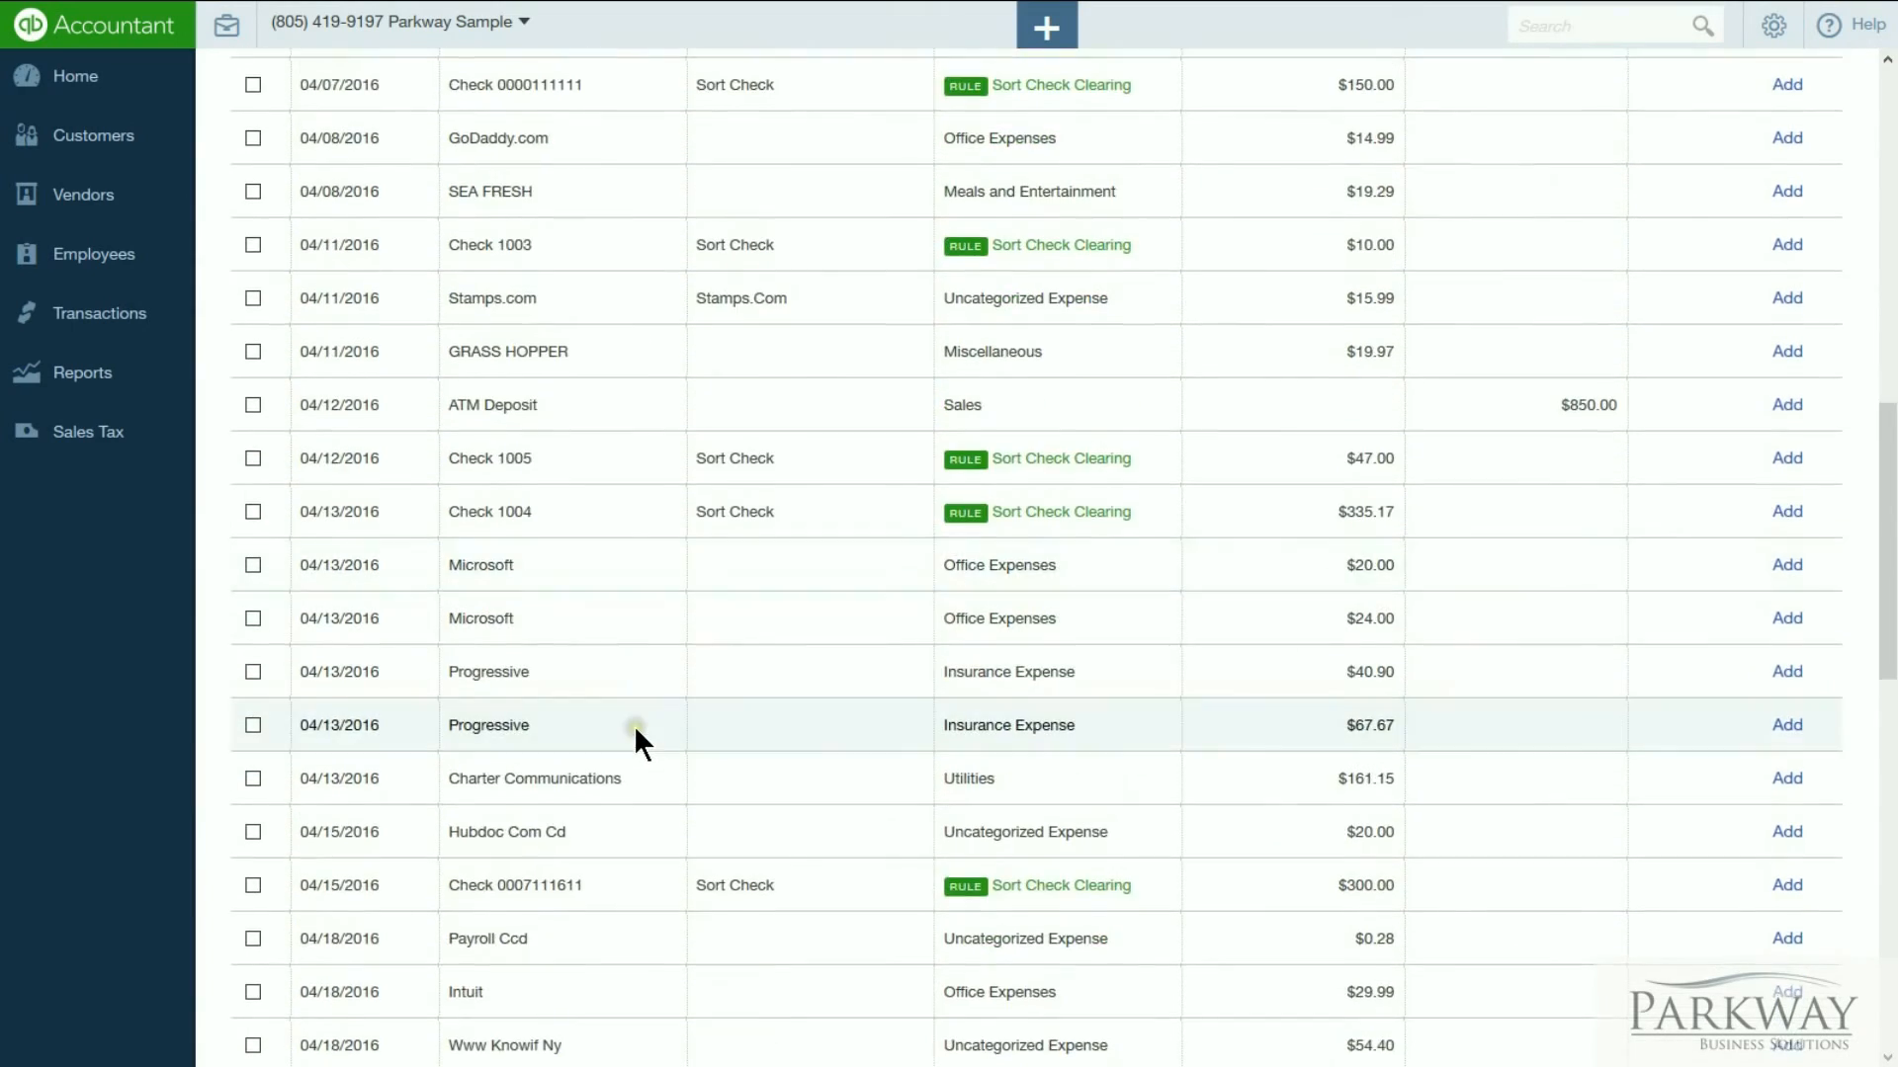
scroll("down", 3)
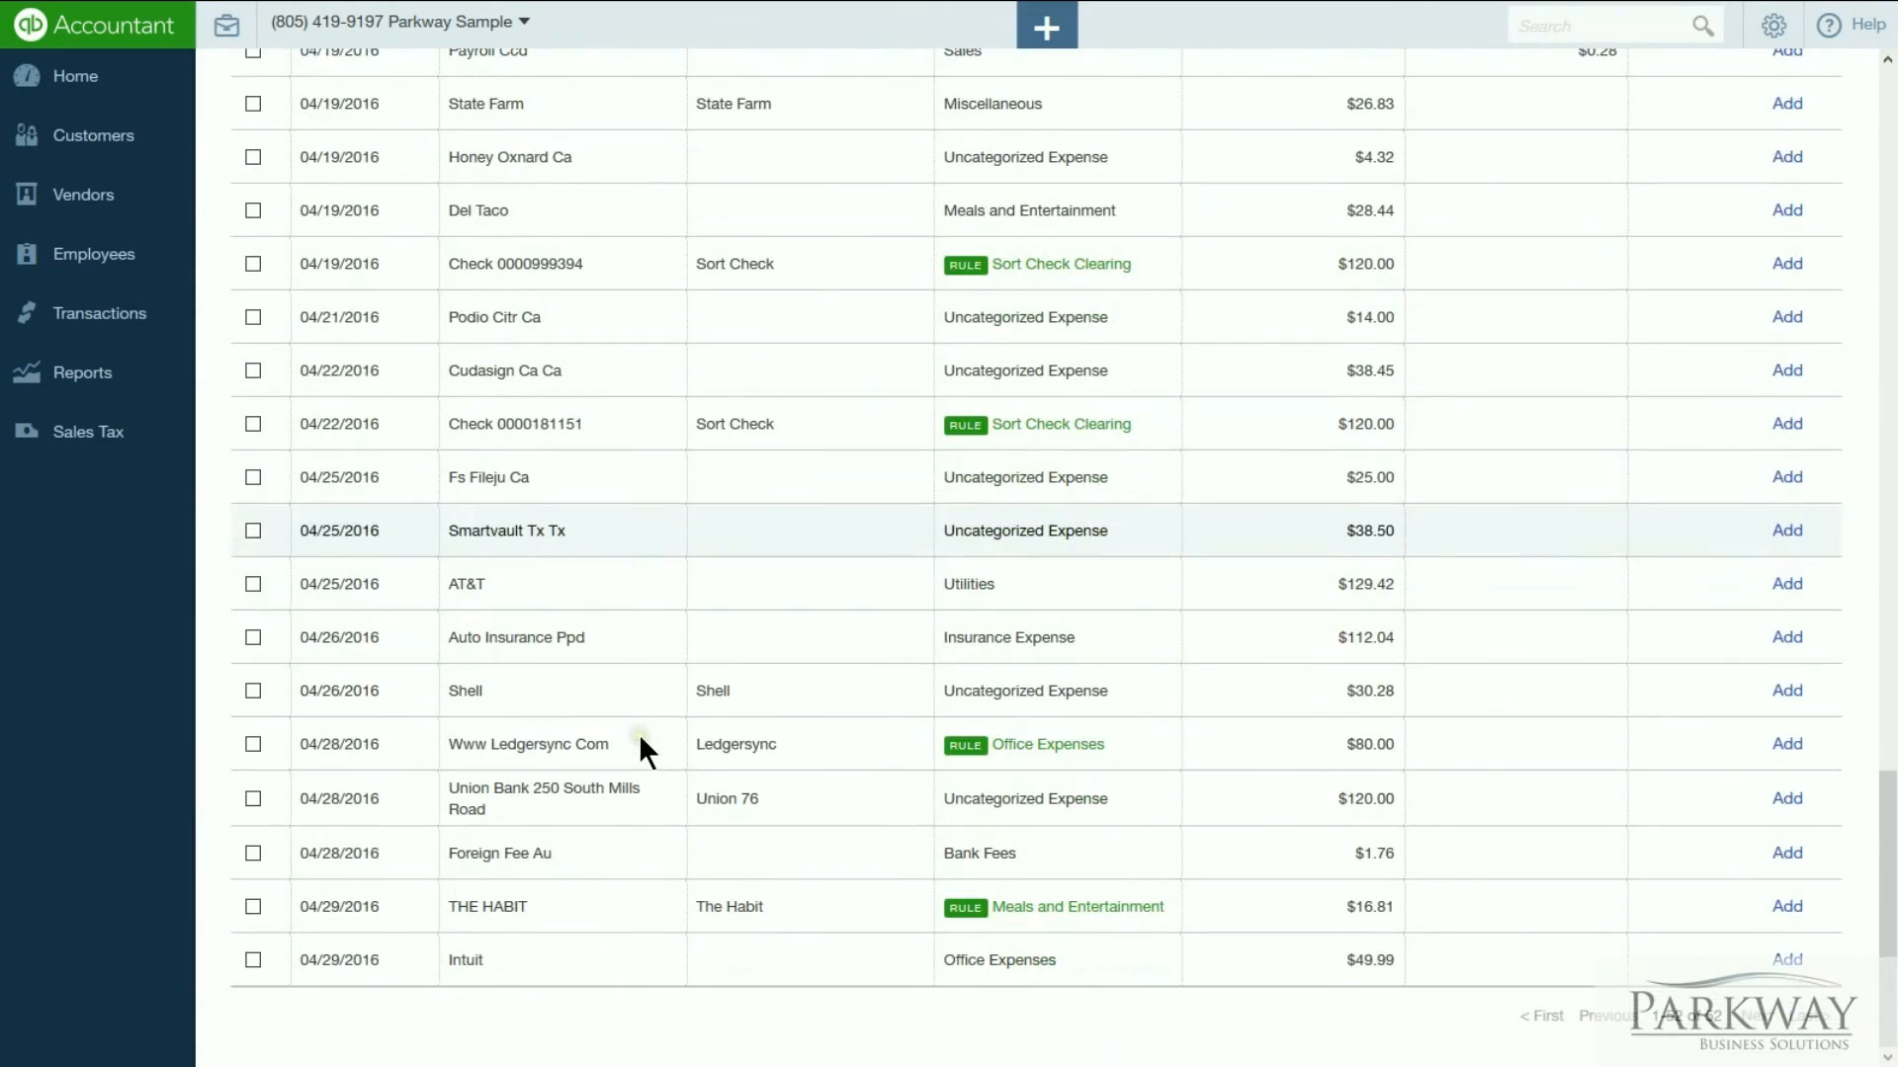